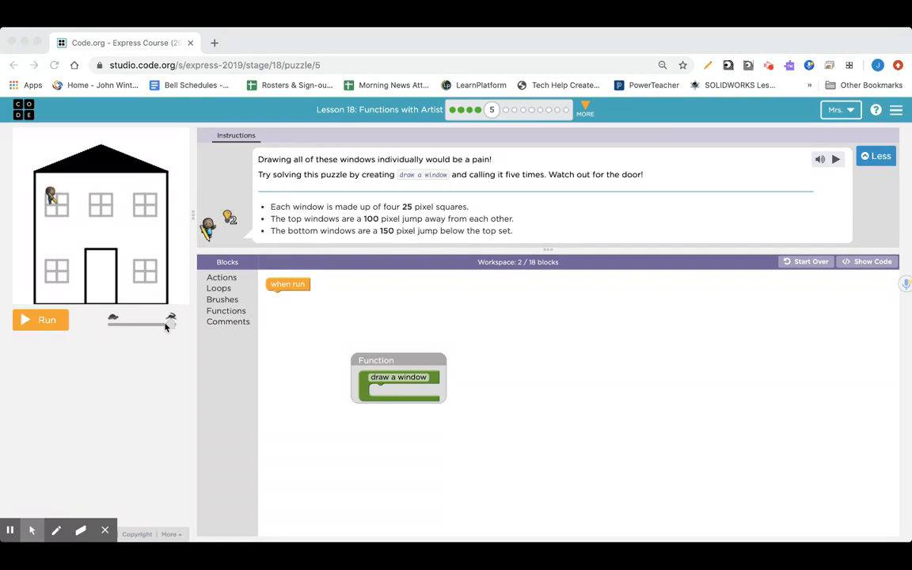
mouse_move(63, 210)
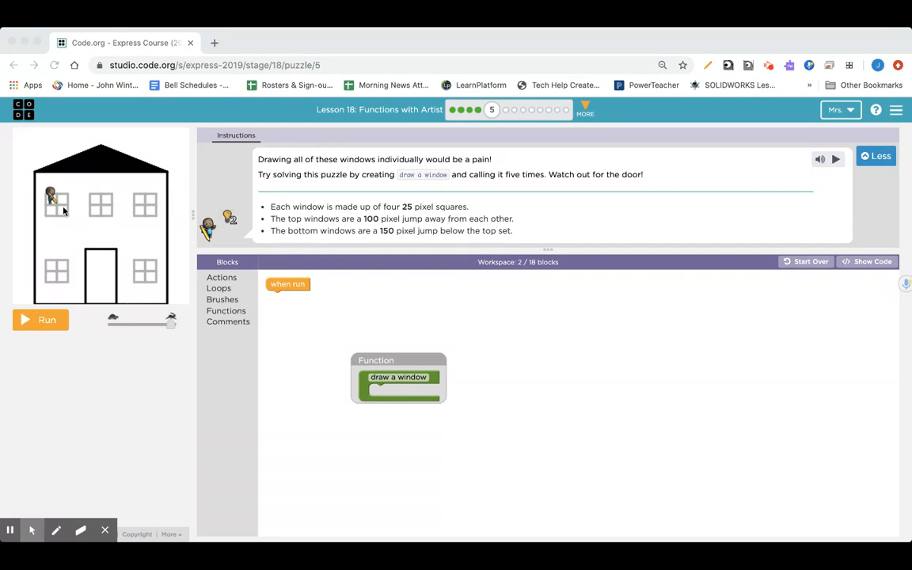
mouse_move(62, 212)
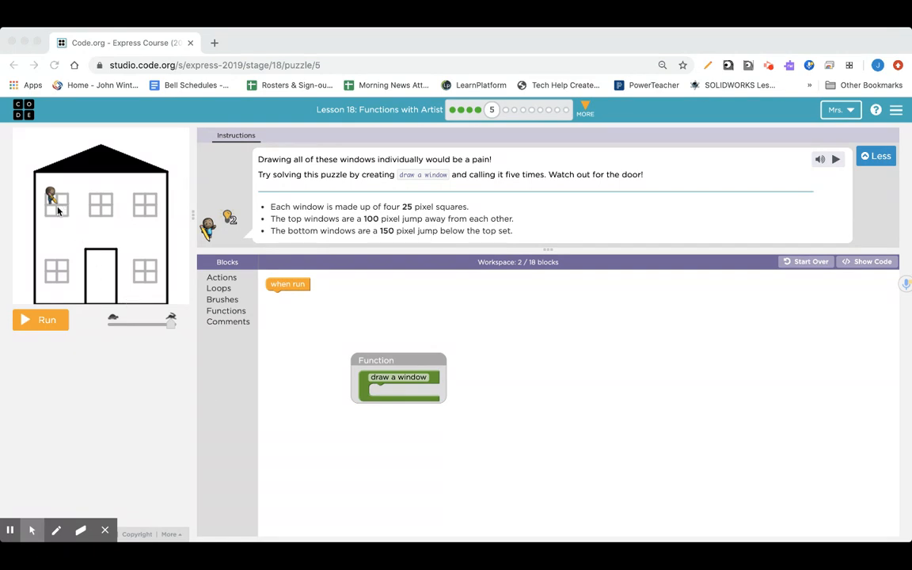
mouse_move(144, 209)
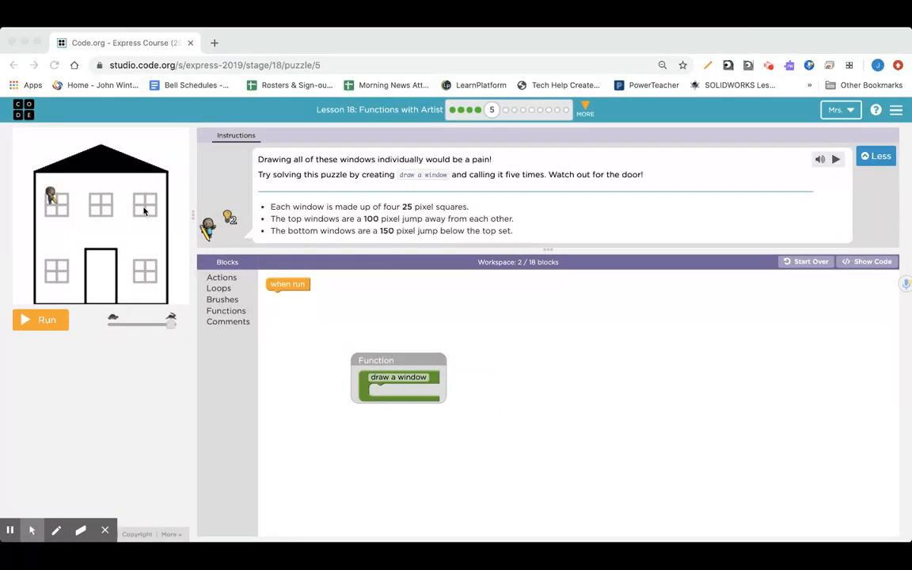
mouse_move(61, 274)
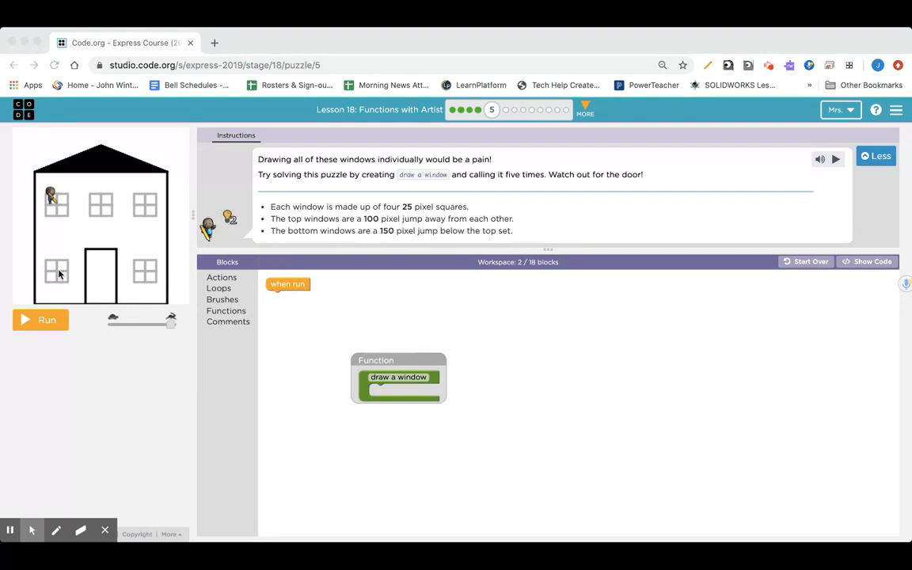
mouse_move(146, 274)
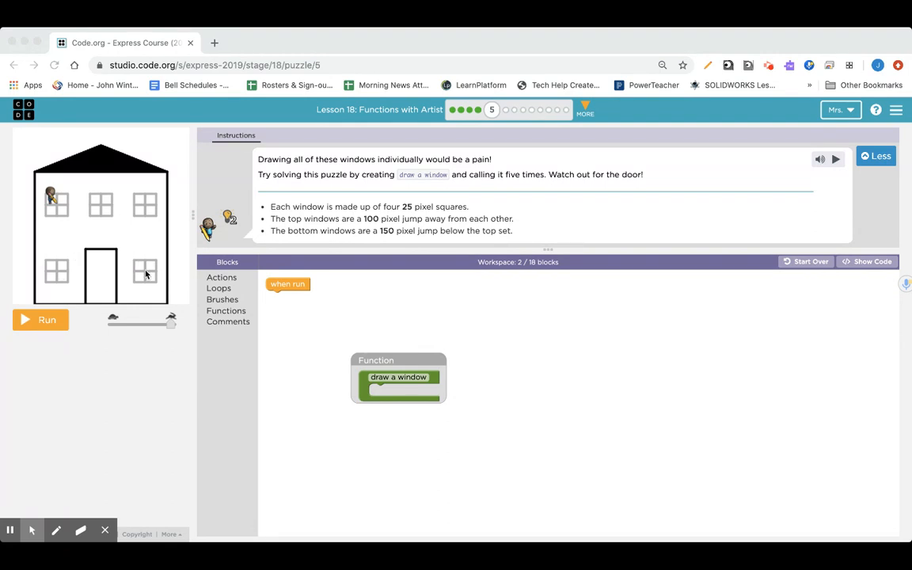
mouse_move(56, 212)
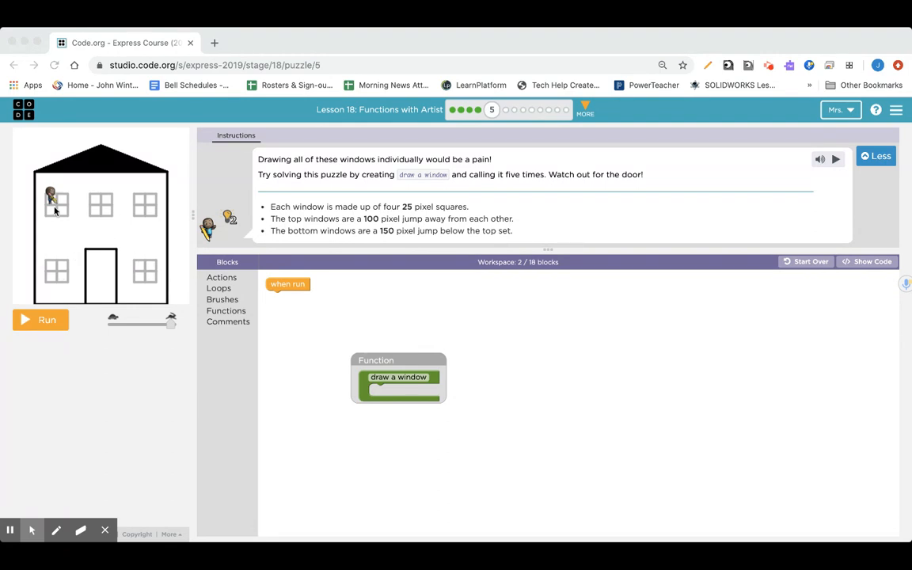
mouse_move(65, 203)
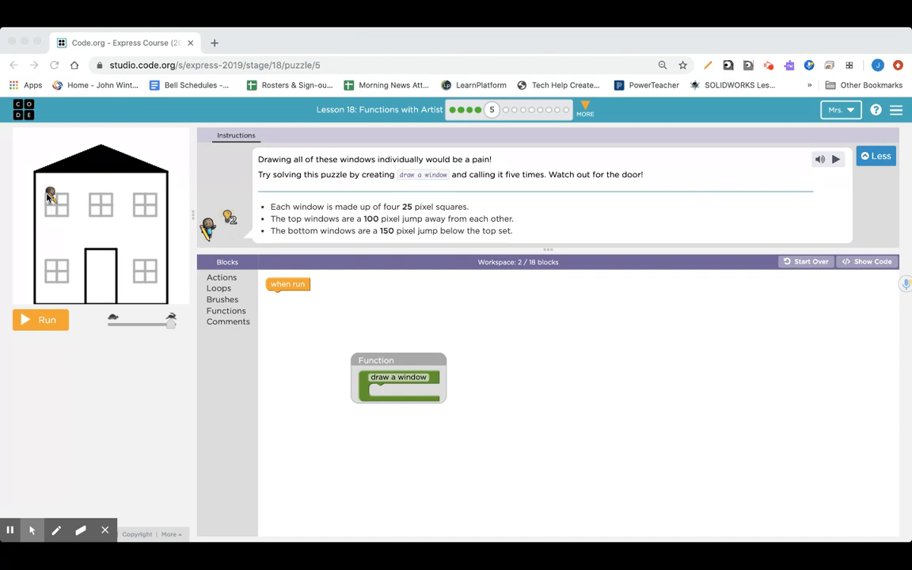
mouse_move(103, 176)
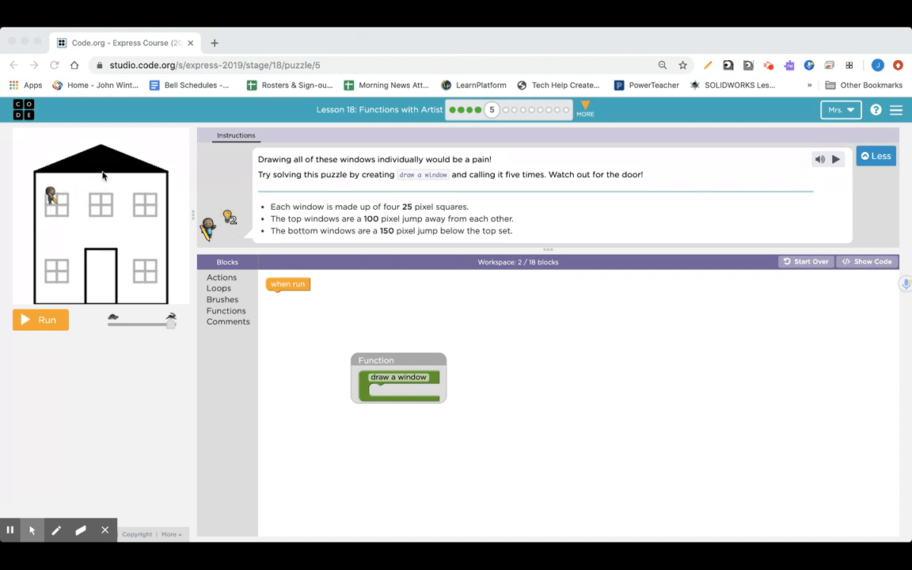
mouse_move(58, 207)
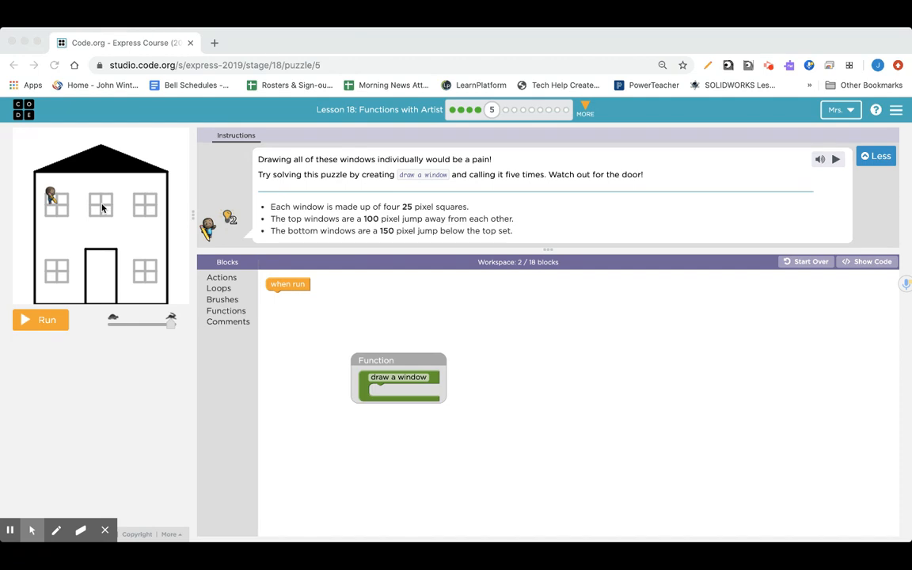
mouse_move(230, 282)
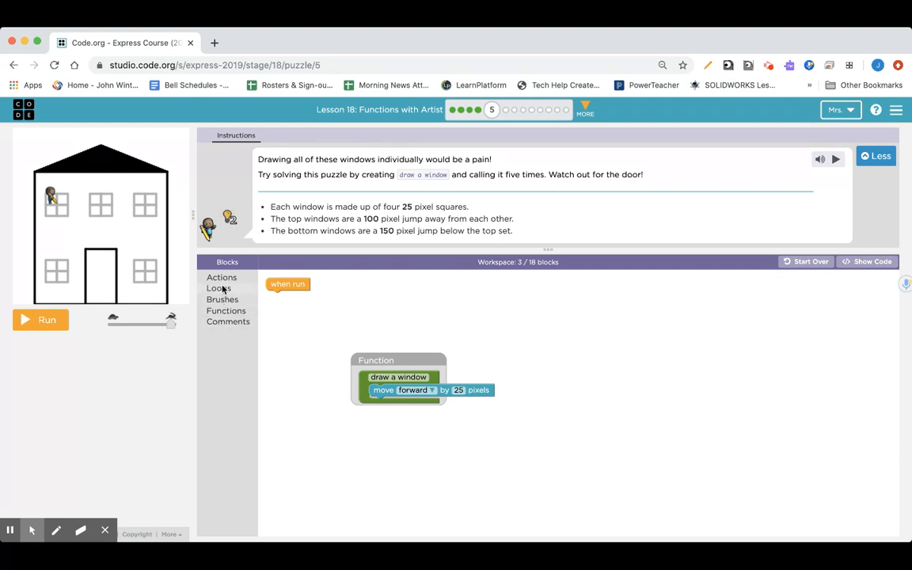
Add a jump backward by 25 pixels and a turn right by 90 degrees to draw a window.
click(222, 278)
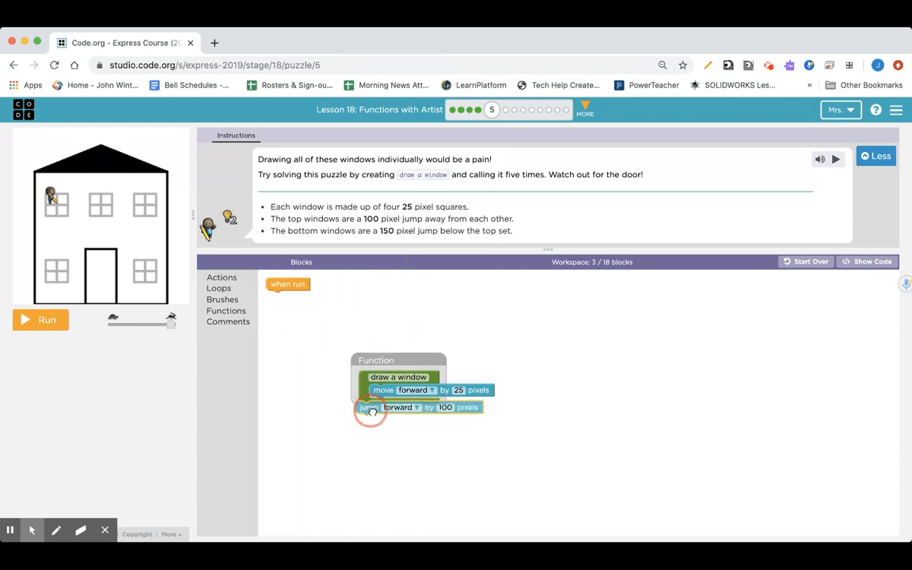
click(415, 404)
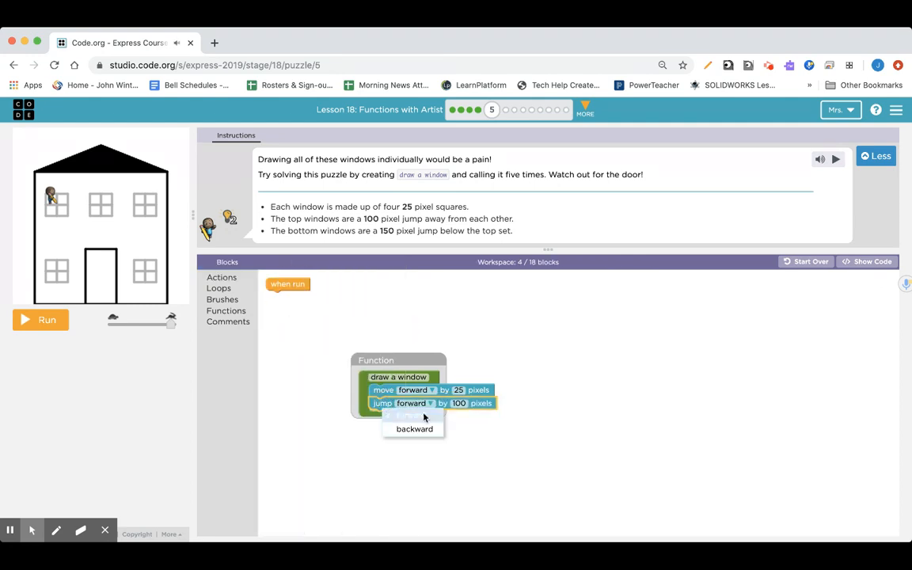
click(415, 428)
text(25)
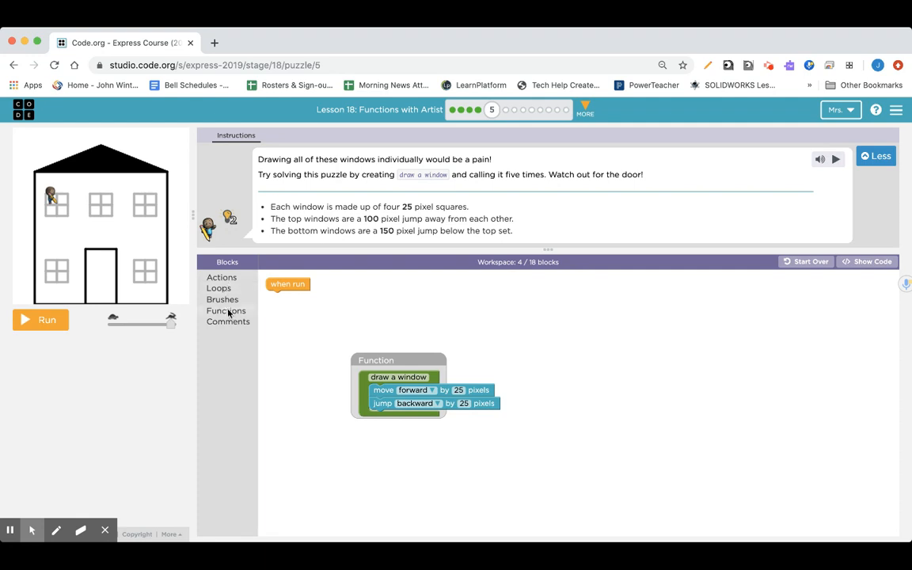
click(222, 277)
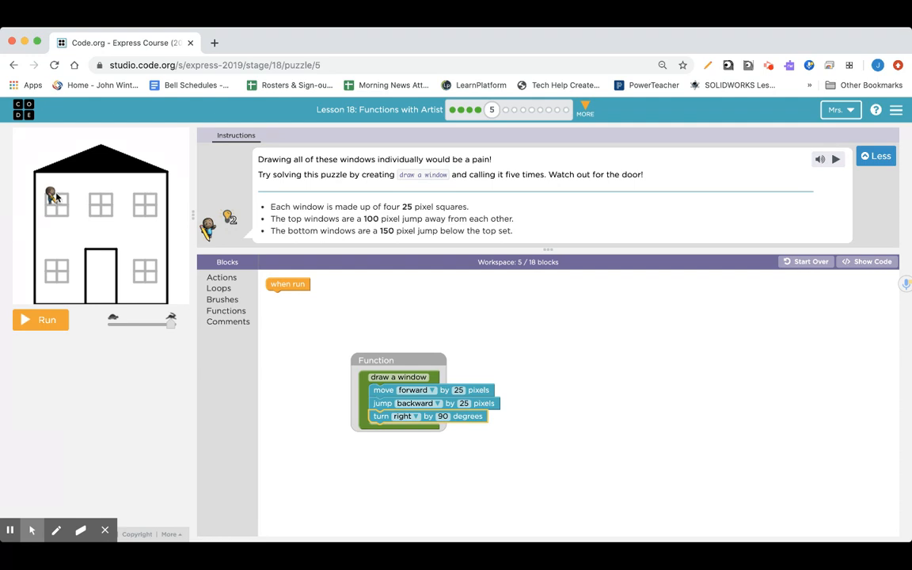
click(219, 289)
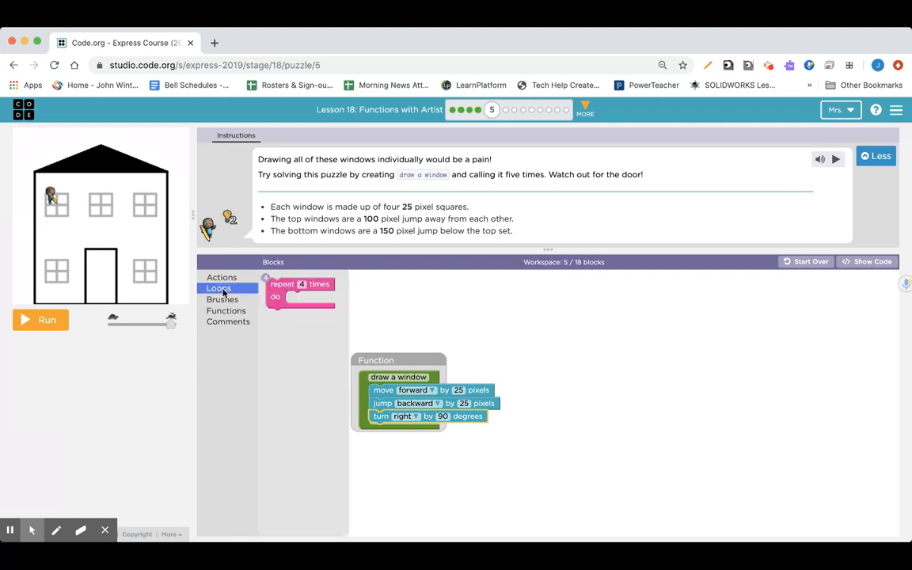
Wrap the move, jump backward and turn steps in a repeat 4 times loop.
drag(301, 291, 404, 388)
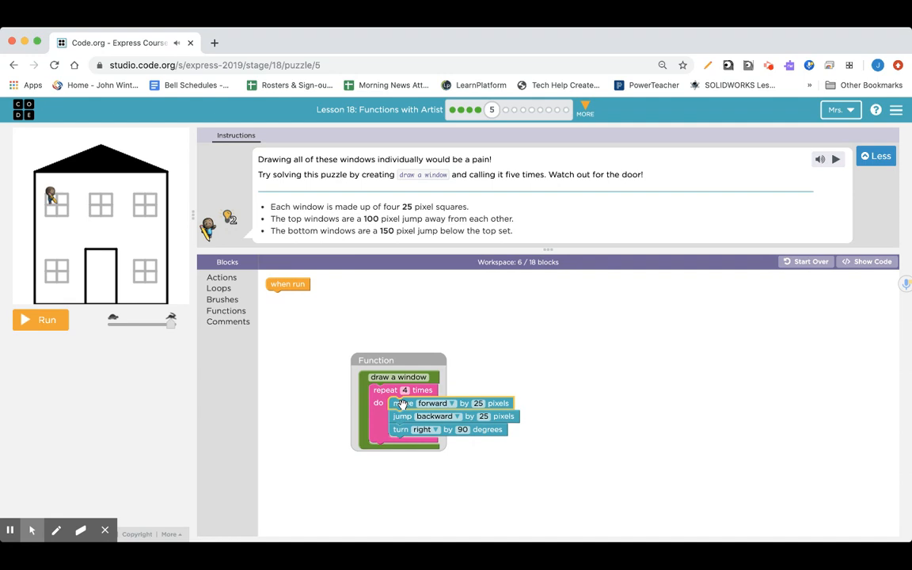
mouse_move(164, 267)
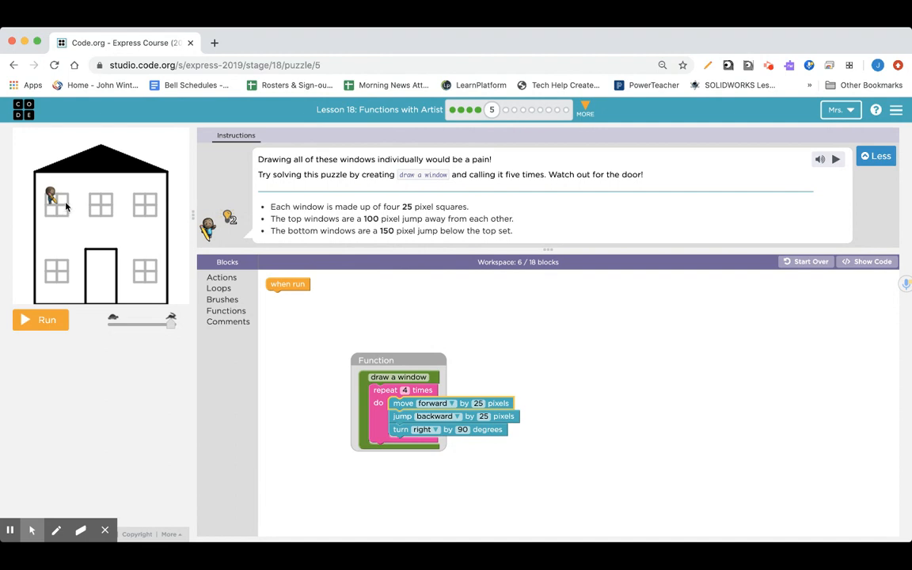
mouse_move(58, 207)
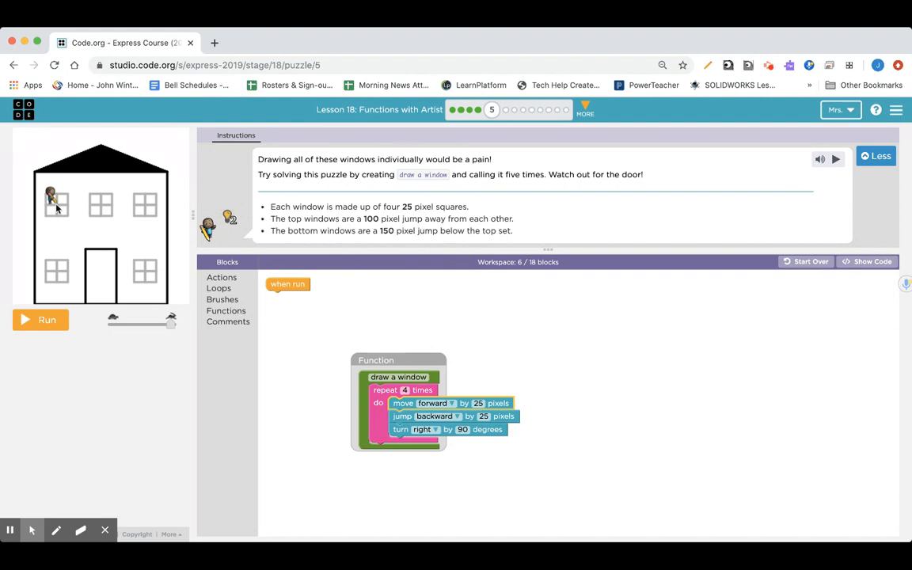
mouse_move(221, 292)
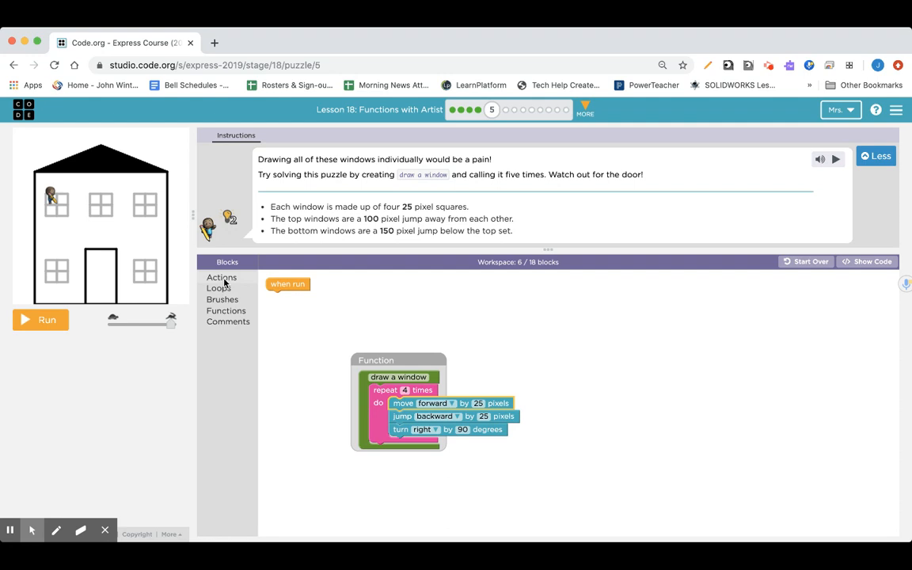
After the pane loop add jump forward 25, turn left, move 25, turn left and move 50.
click(222, 277)
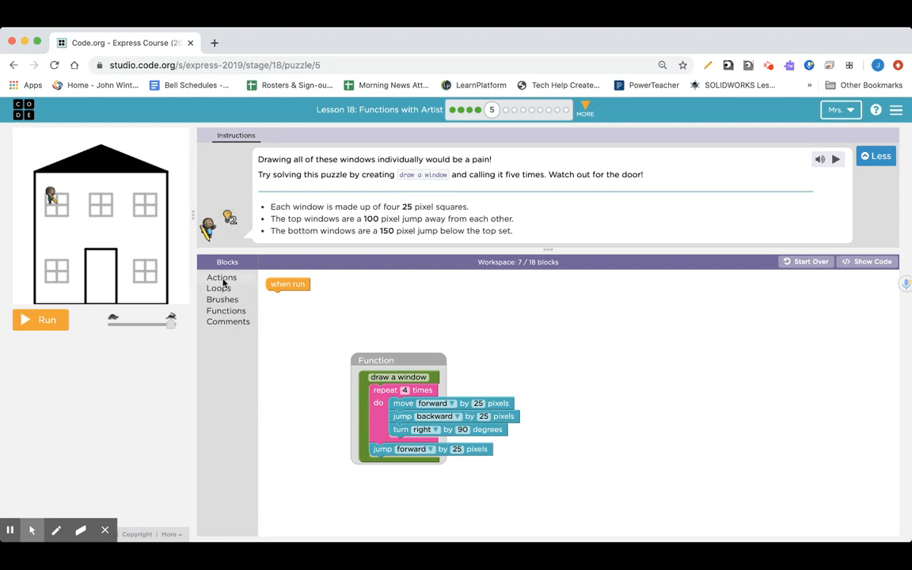
click(222, 277)
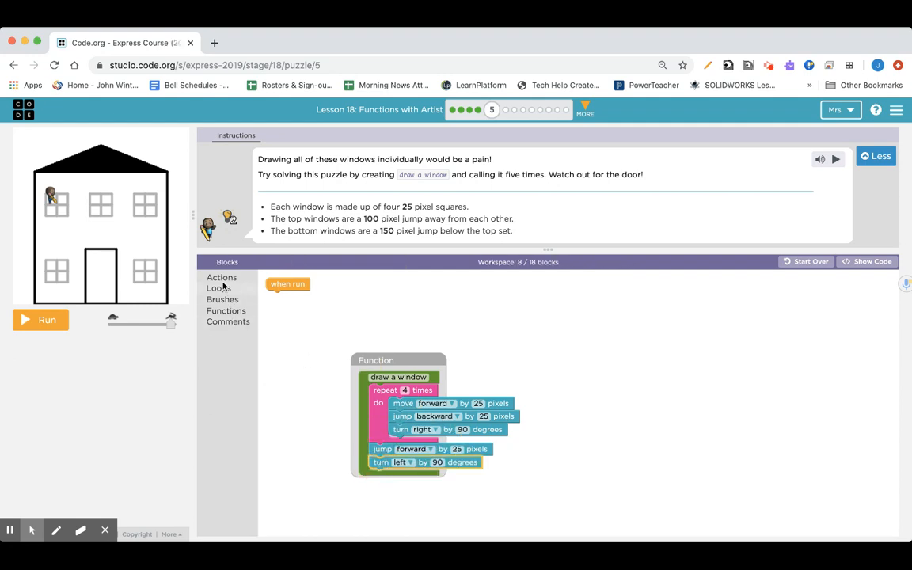
click(222, 277)
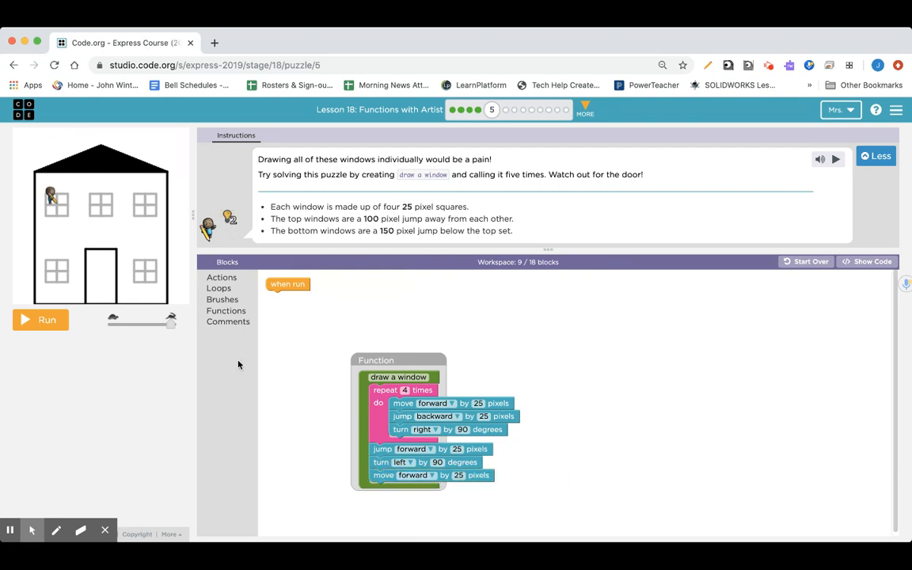
mouse_move(63, 209)
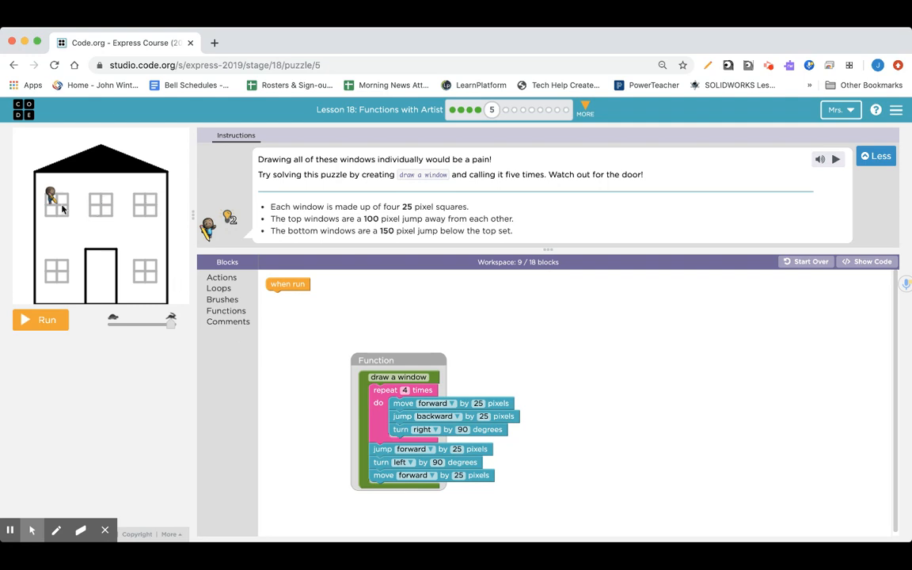
mouse_move(66, 210)
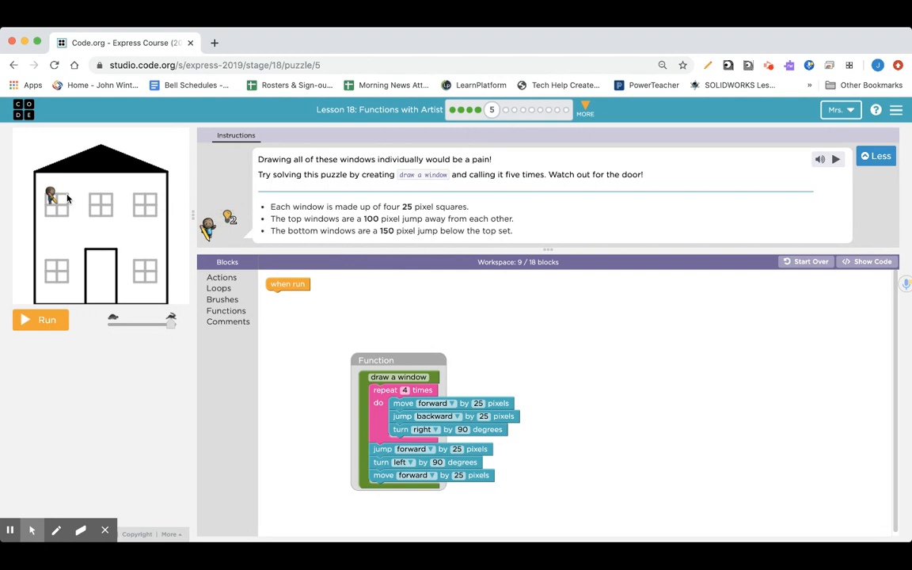
mouse_move(175, 299)
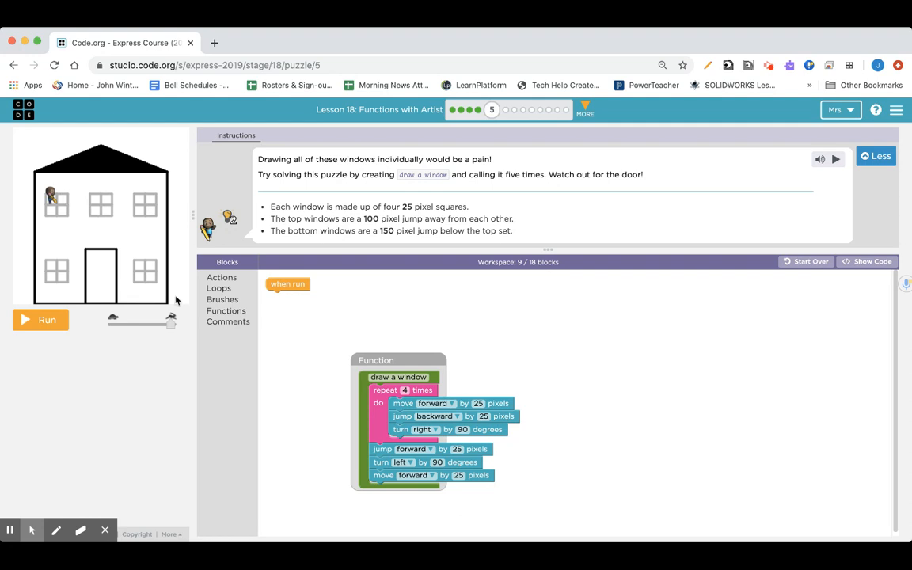
click(222, 277)
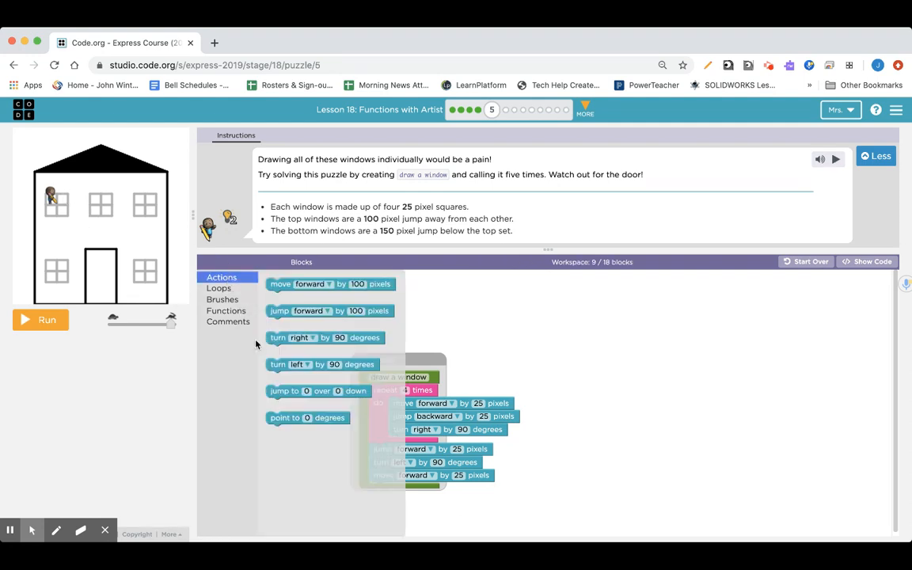
mouse_move(279, 364)
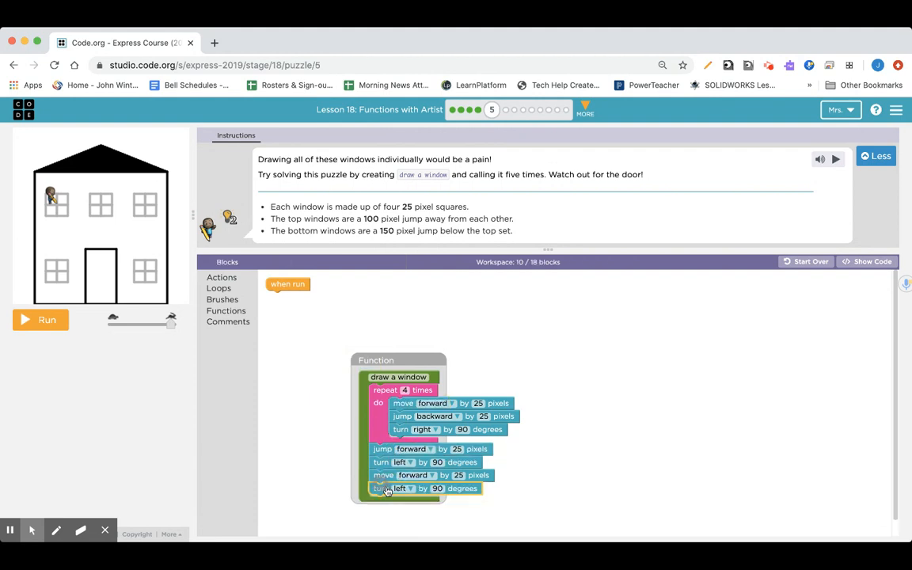
click(222, 277)
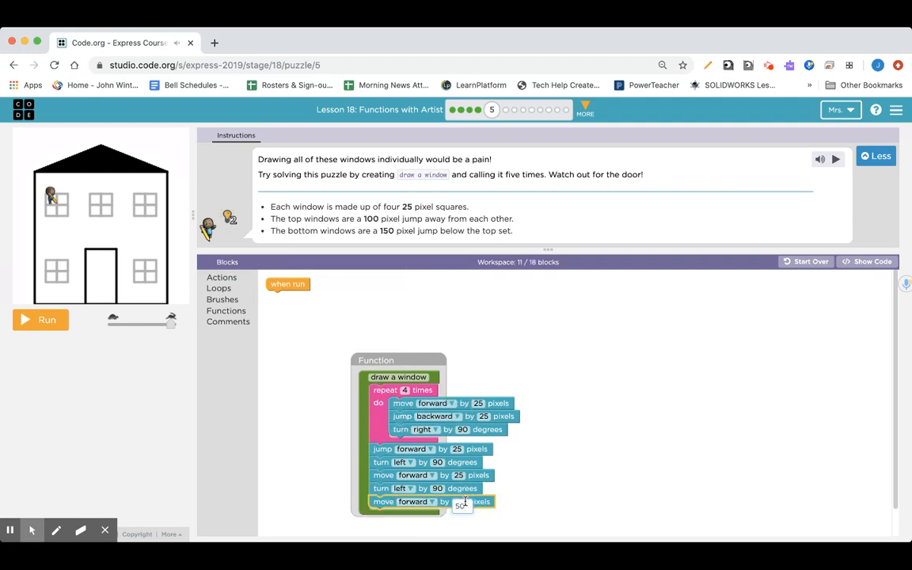
text(50)
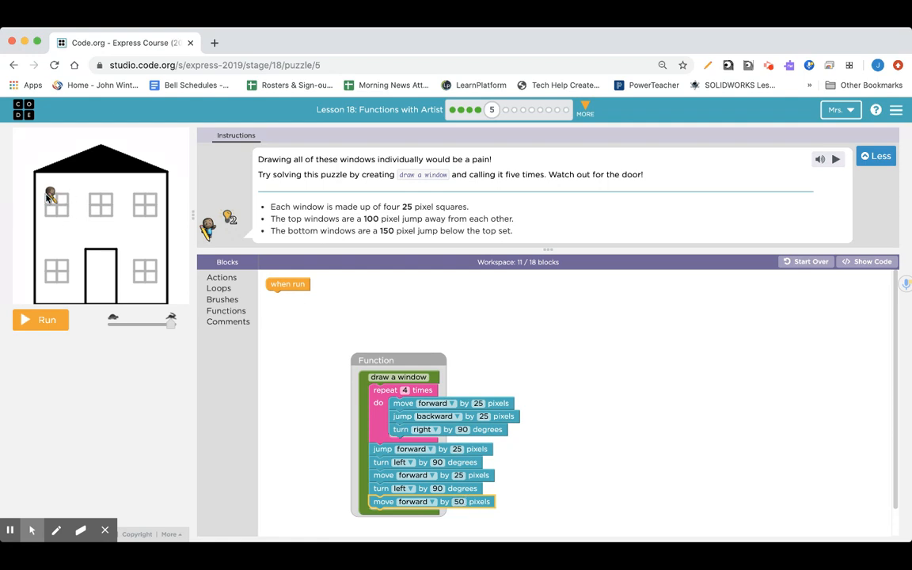
mouse_move(46, 219)
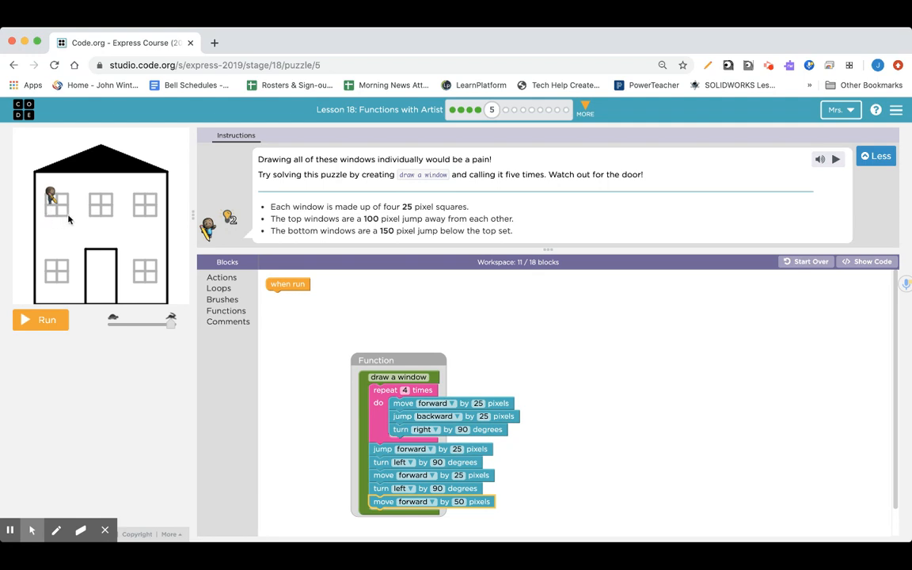
Wrap the lower moves in a second repeat 4 loop, then add turn left 90 and move forward 25.
click(219, 289)
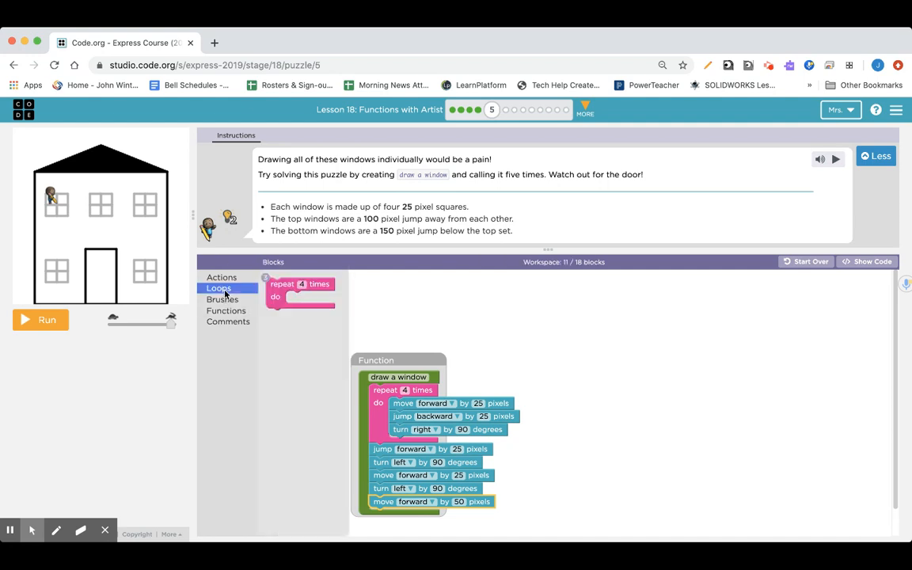
click(222, 277)
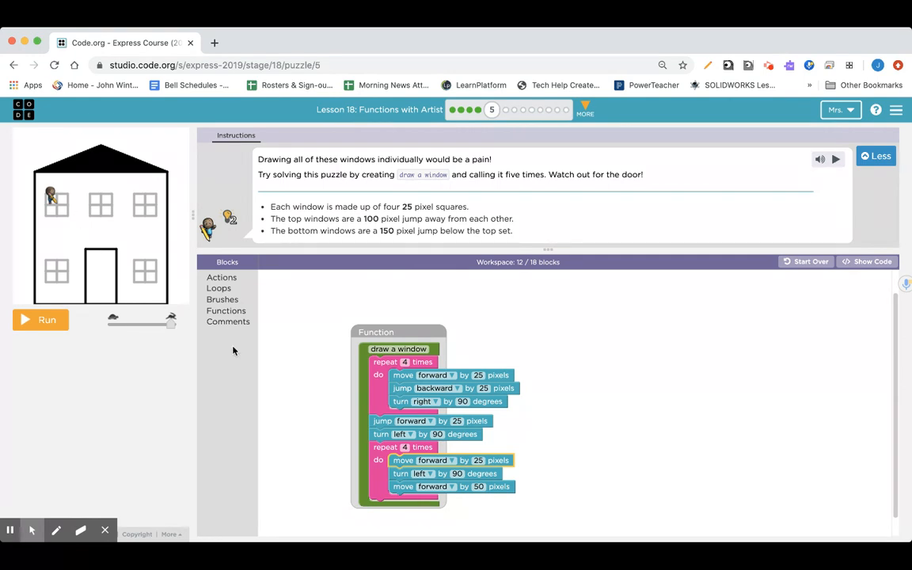
click(222, 277)
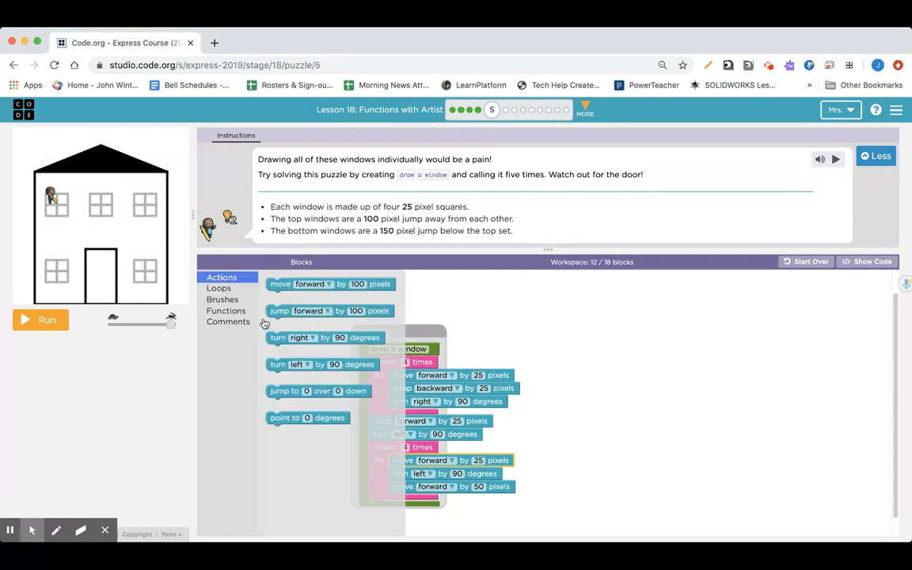
mouse_move(275, 364)
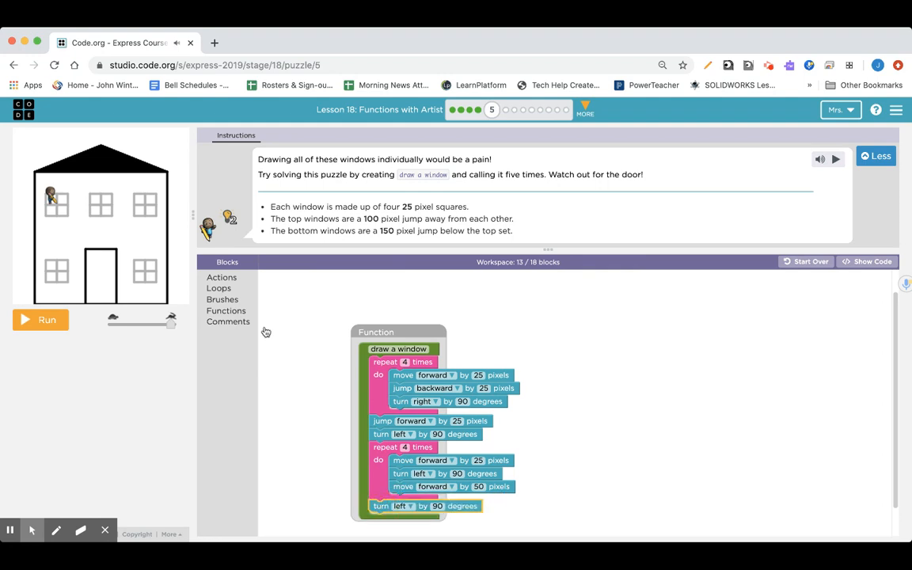
click(221, 277)
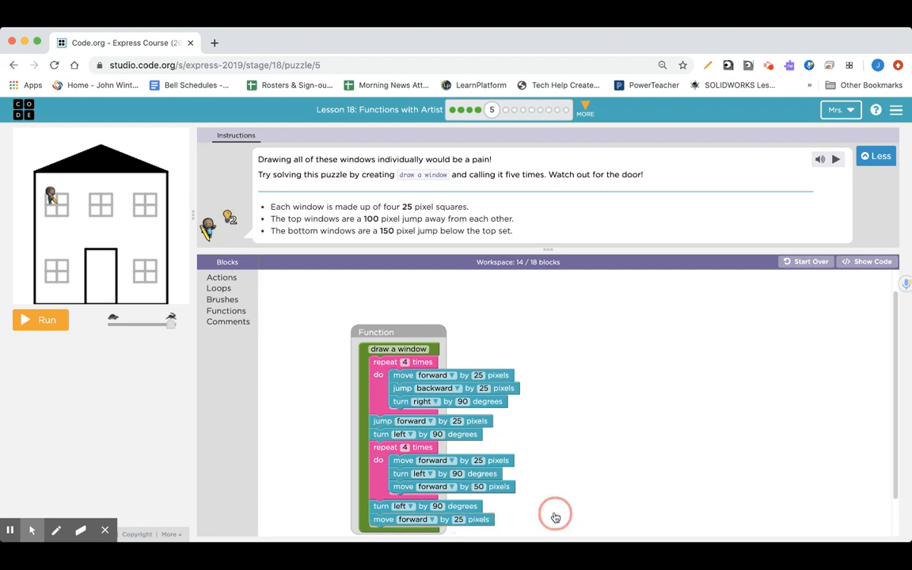
mouse_move(303, 356)
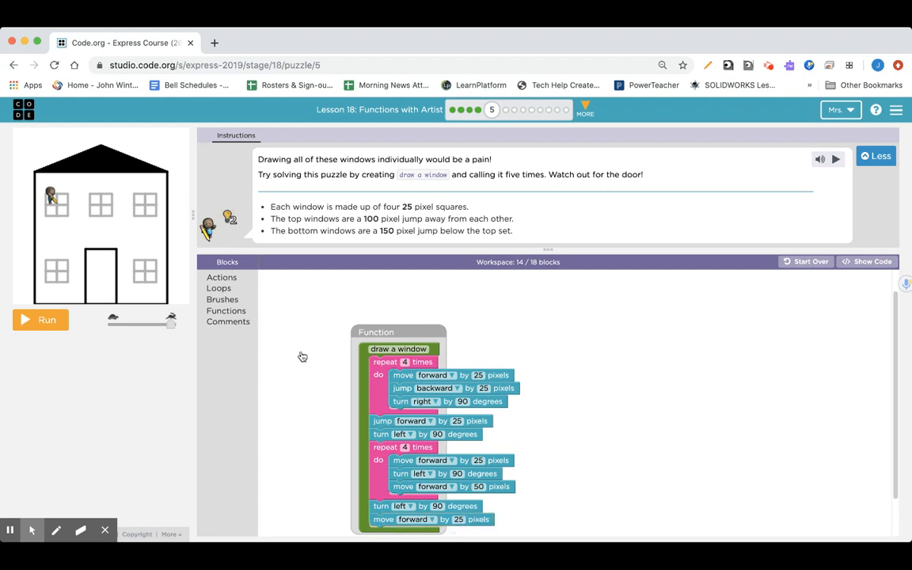
drag(399, 333, 411, 301)
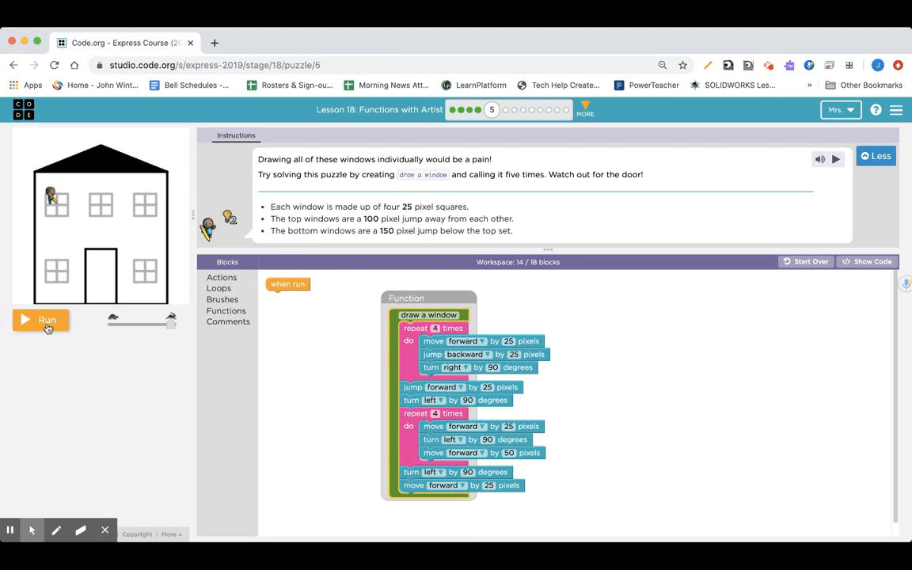
Attach draw a window under when run and run the program to draw one window, then reset.
click(41, 320)
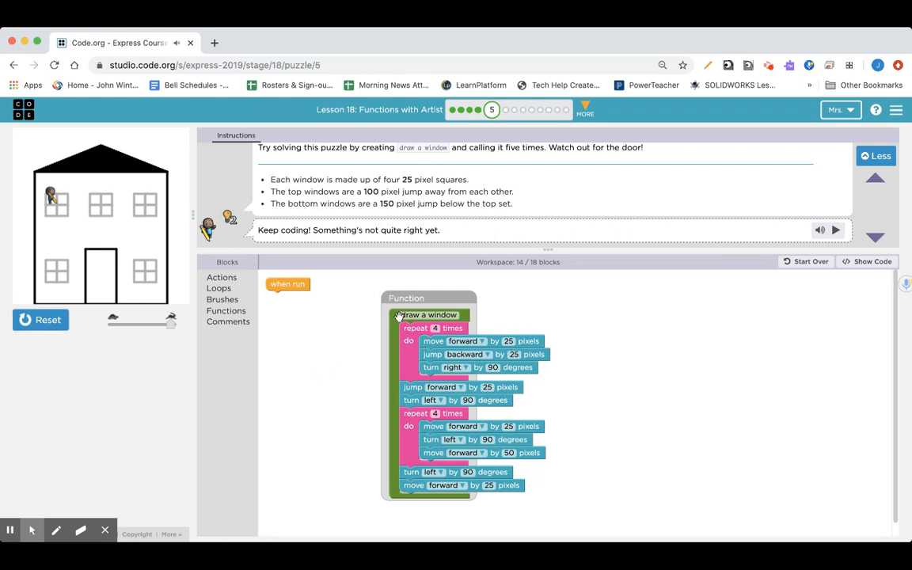
mouse_move(273, 324)
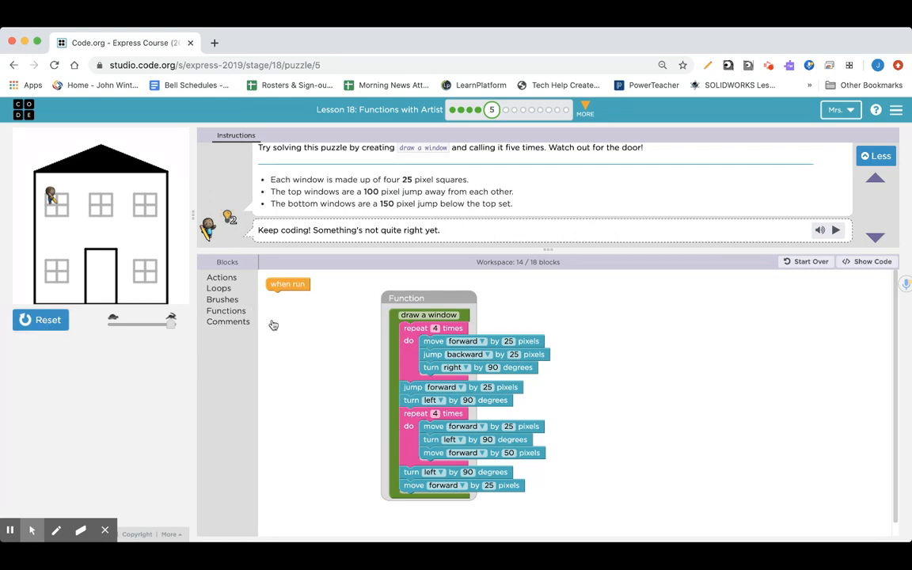
mouse_move(250, 295)
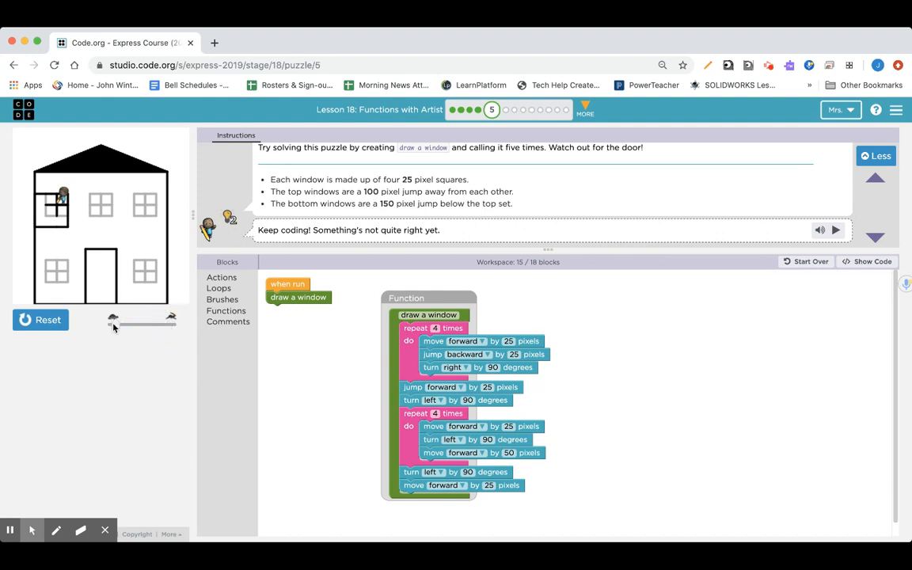
click(39, 320)
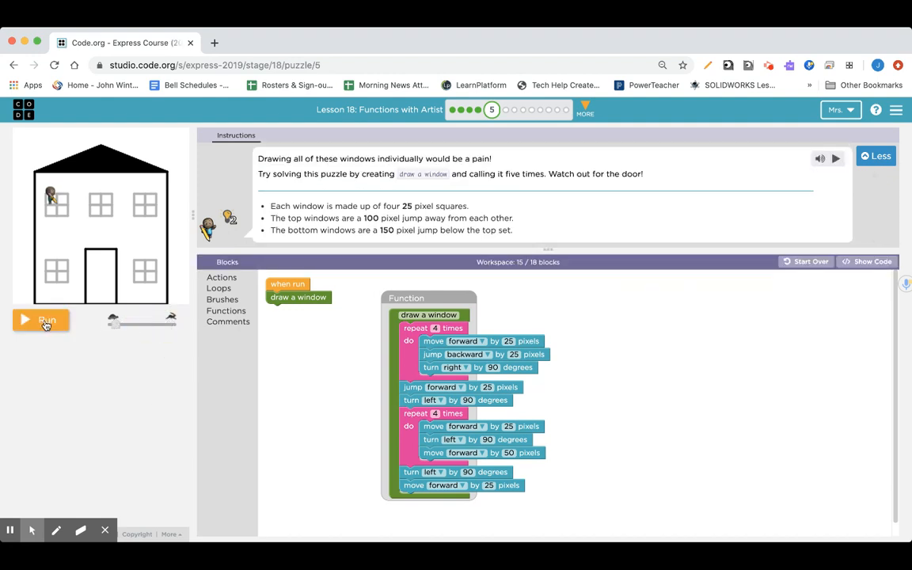
click(39, 320)
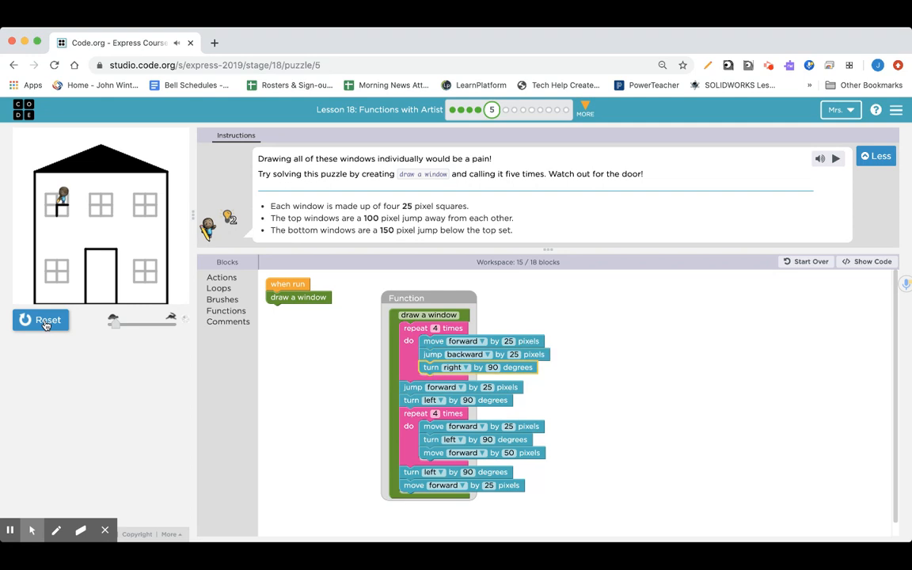
click(41, 320)
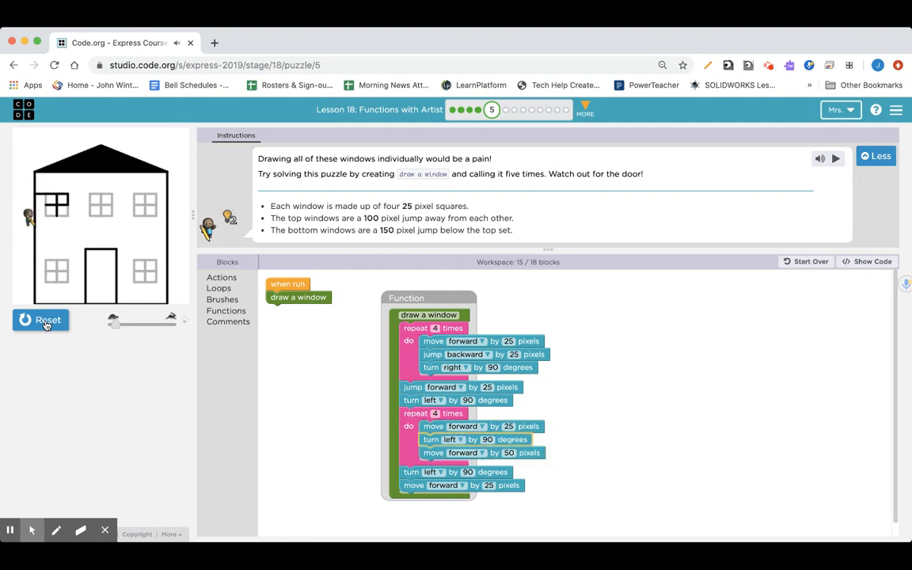
click(42, 320)
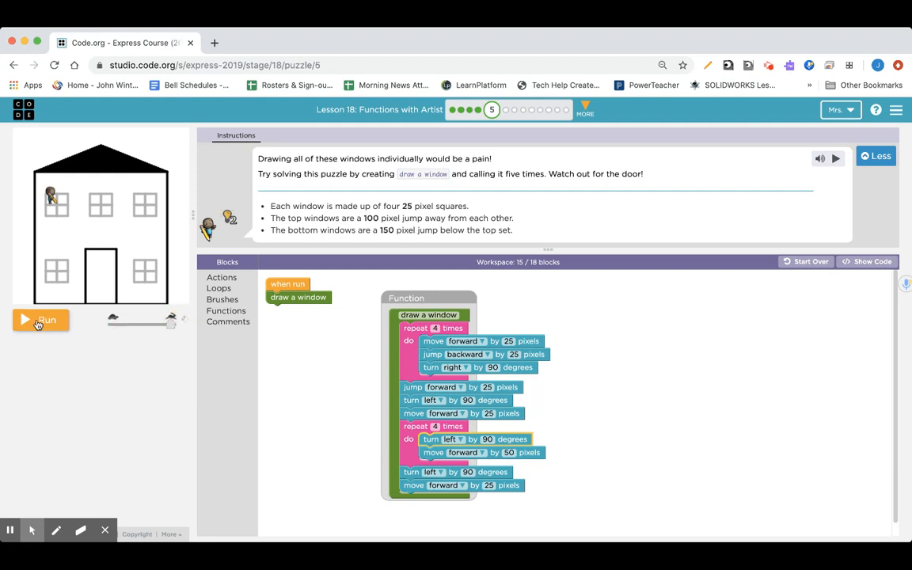
Run the program with move forward 25 placed before the second loop, then reset the drawing.
click(39, 320)
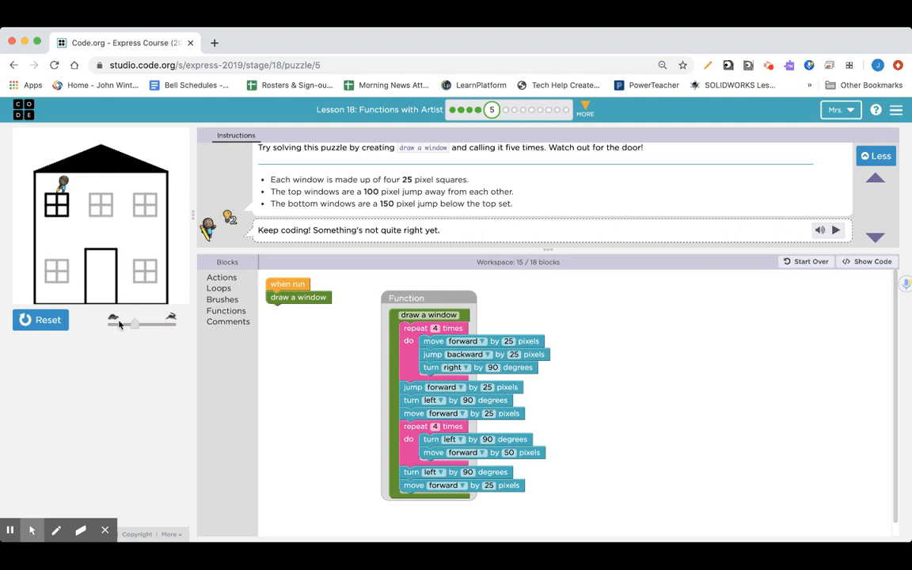
mouse_move(69, 209)
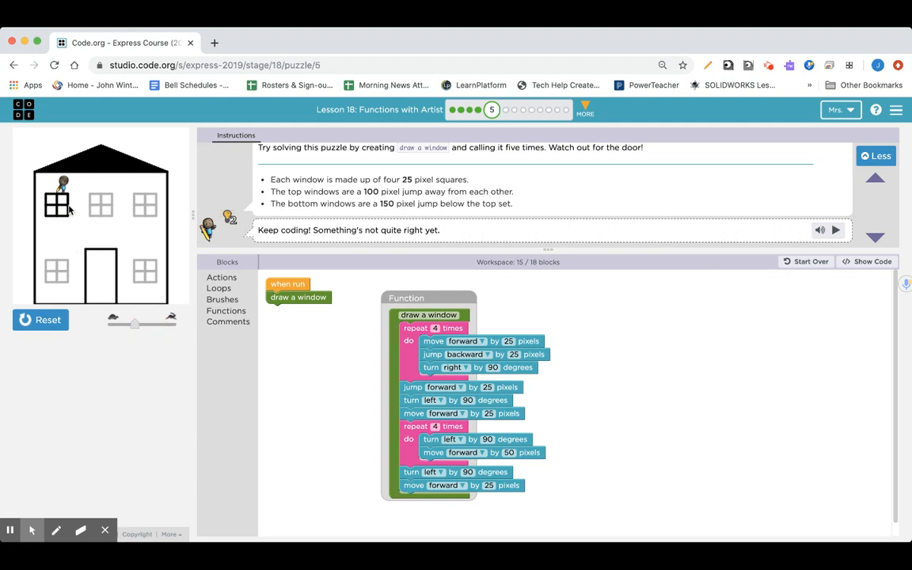
click(42, 320)
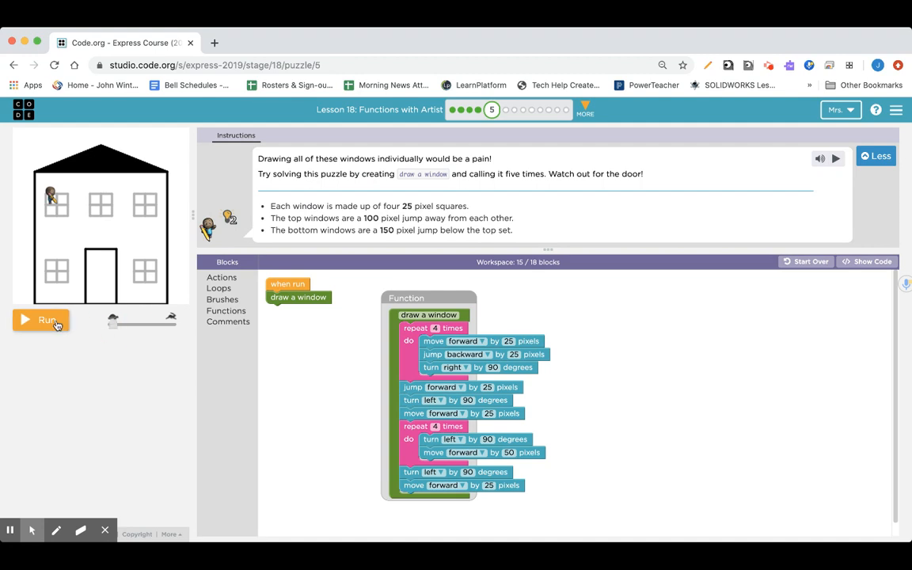
Set the second repeat count to 3 and test the drawing at a slower speed, then reset.
click(42, 320)
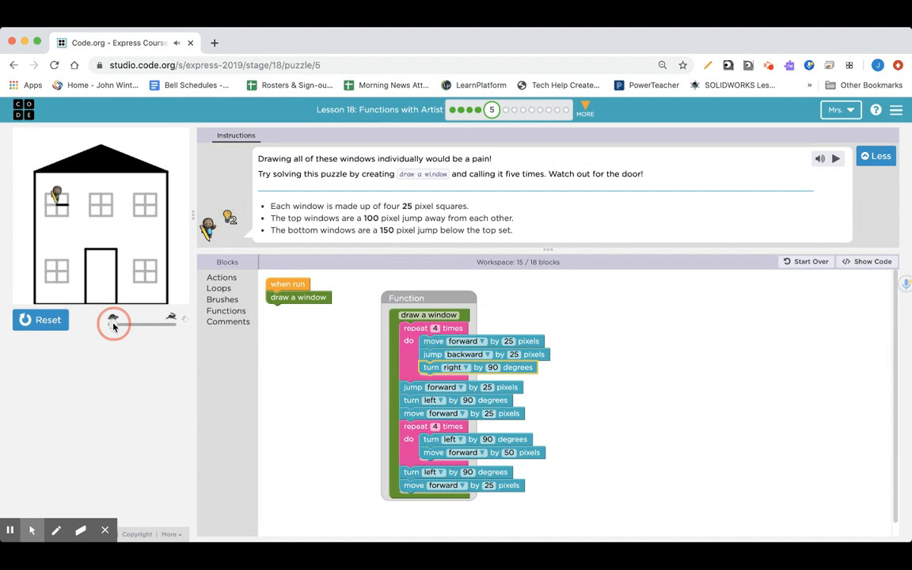
drag(114, 323, 130, 323)
text(3)
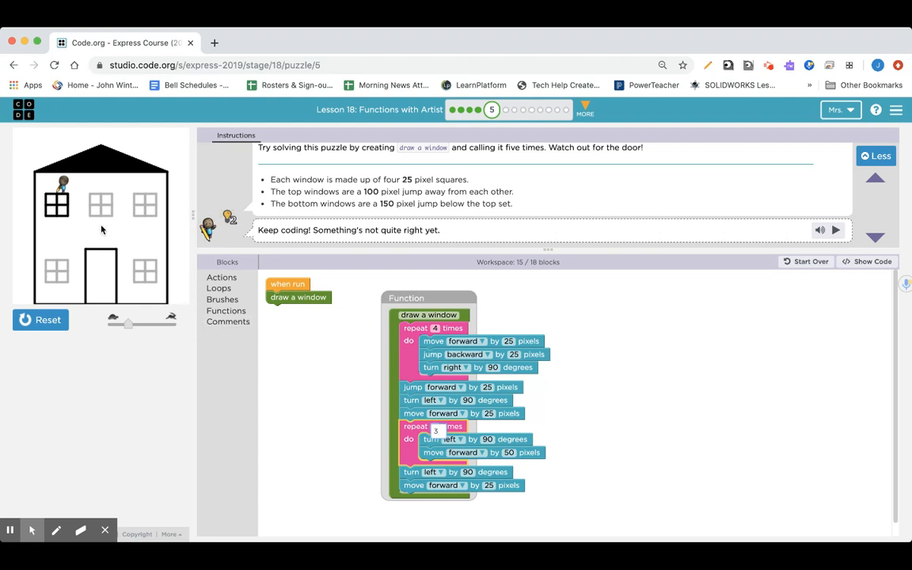
mouse_move(70, 222)
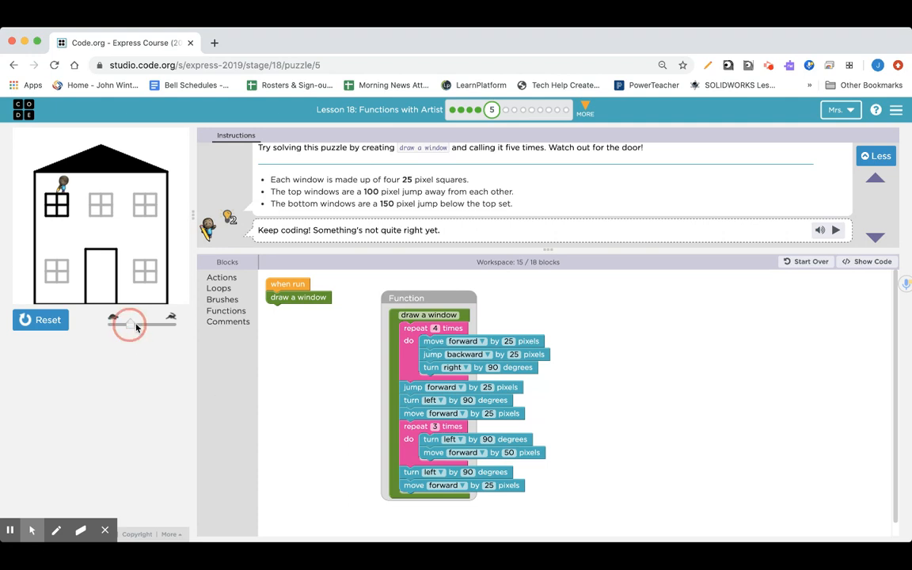
click(41, 320)
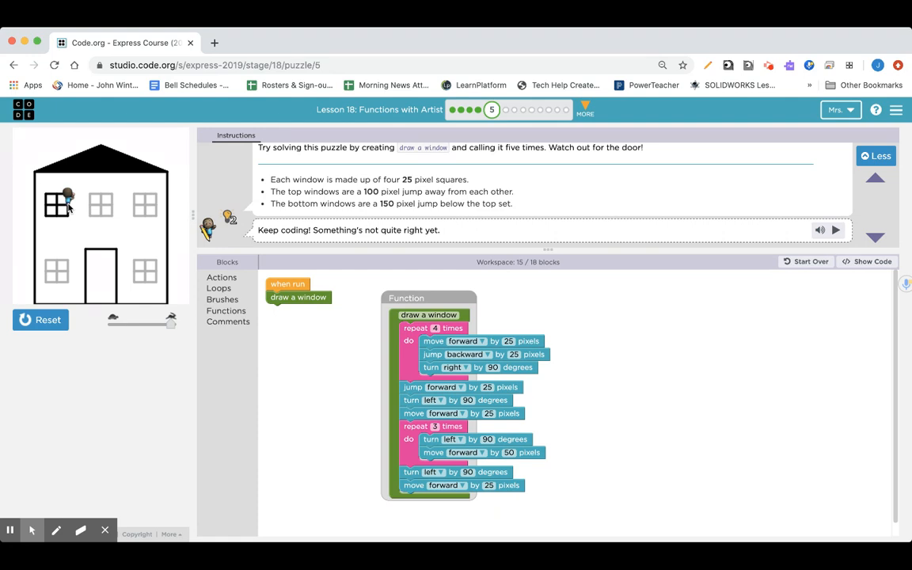
mouse_move(57, 226)
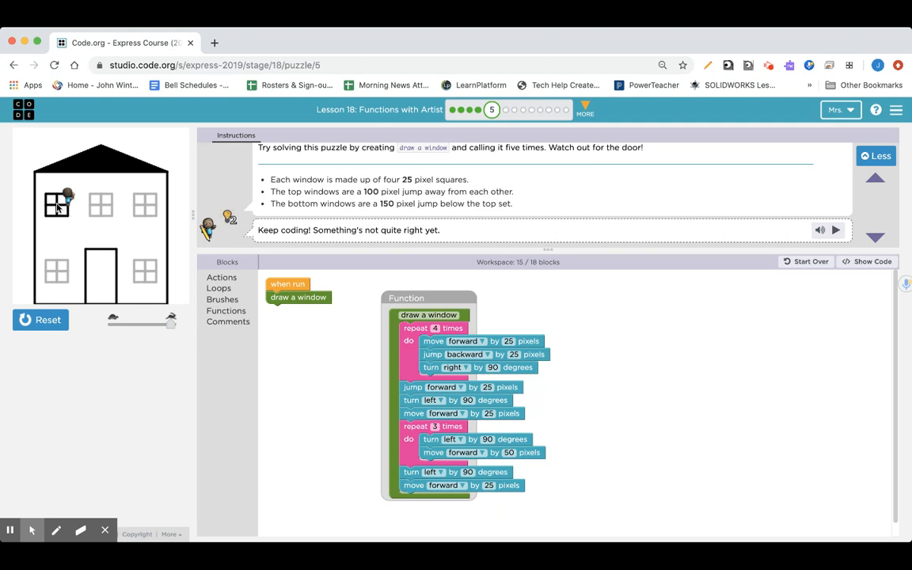
click(40, 320)
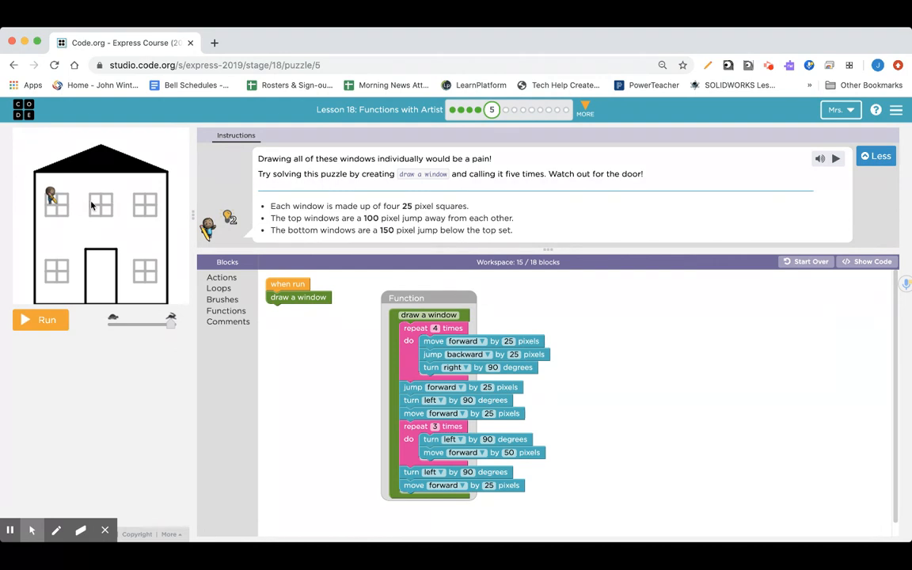
mouse_move(57, 209)
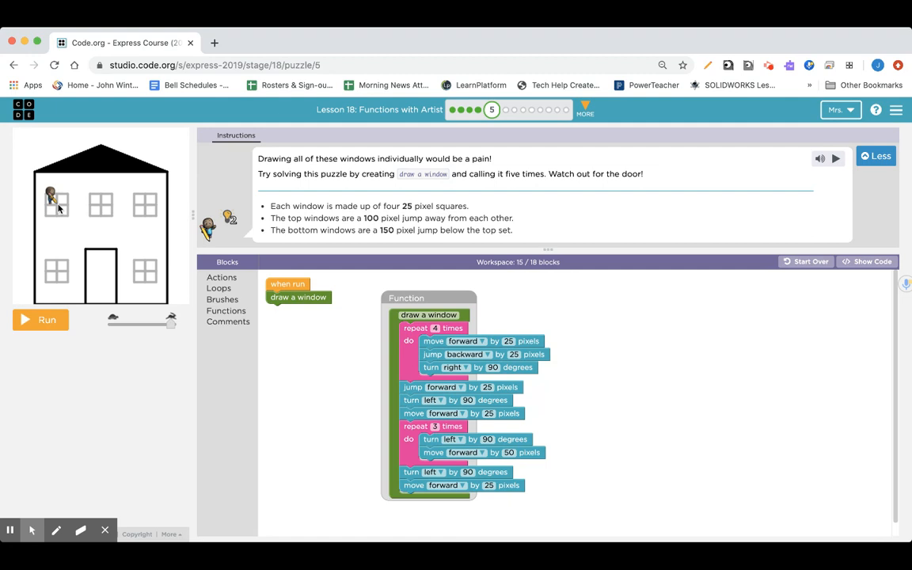
mouse_move(70, 209)
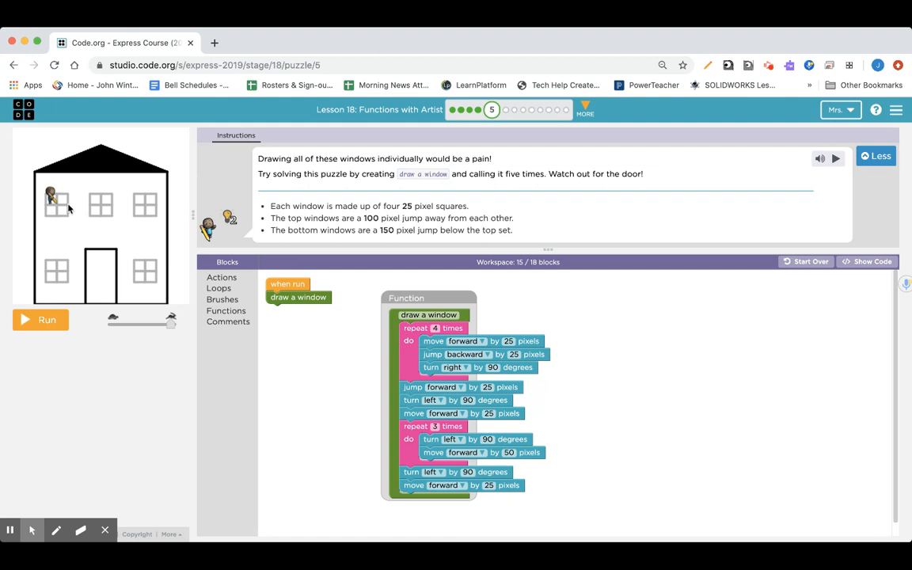
mouse_move(101, 208)
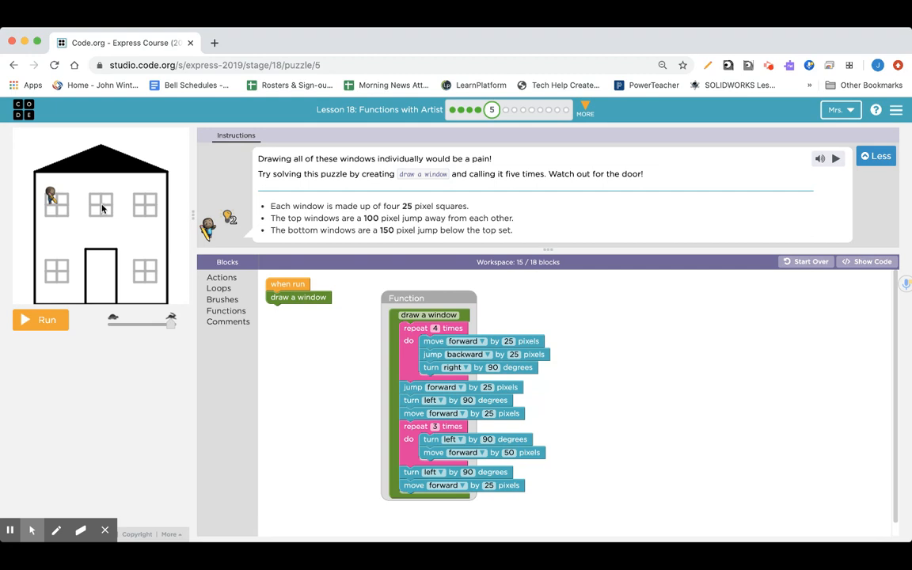
mouse_move(57, 209)
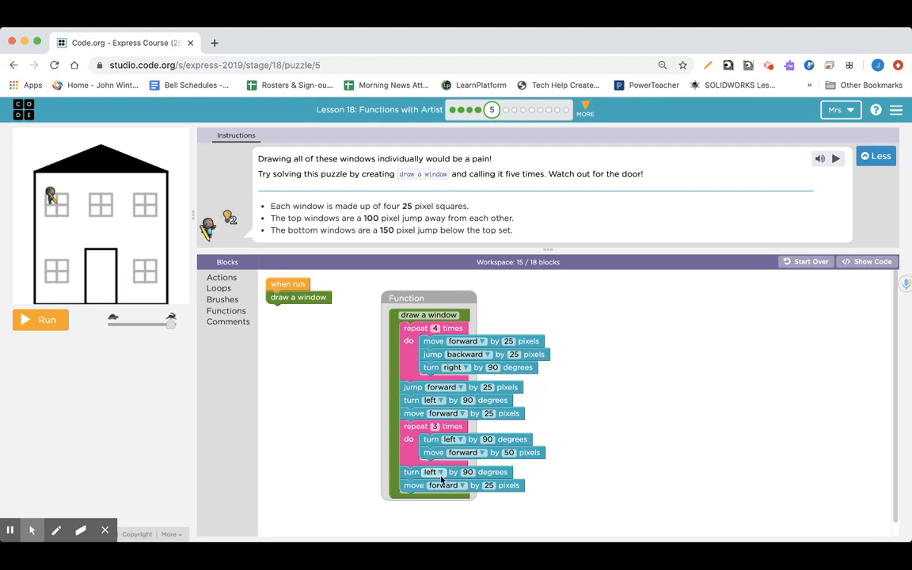
mouse_move(340, 402)
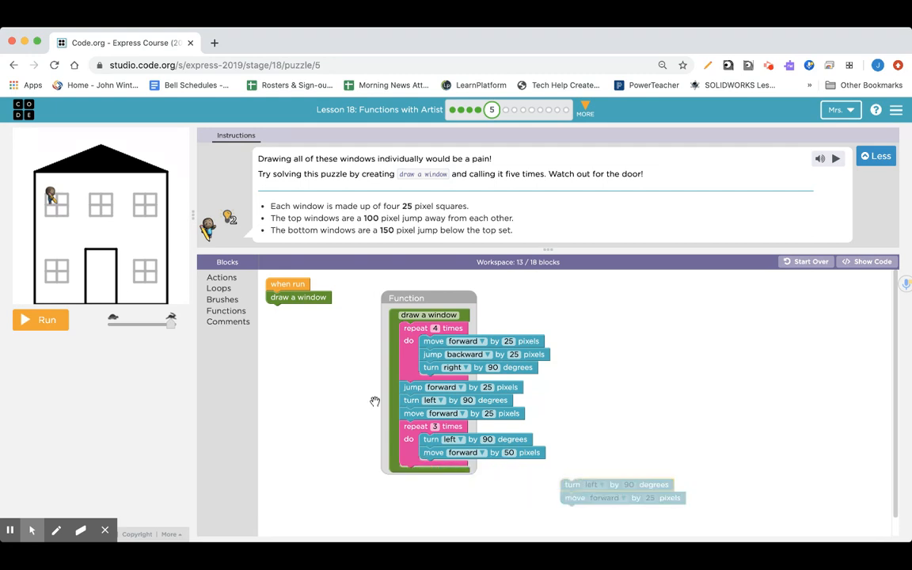
Put draw a window's closing left turn and forward move inside a new repeat 2 times loop.
click(219, 288)
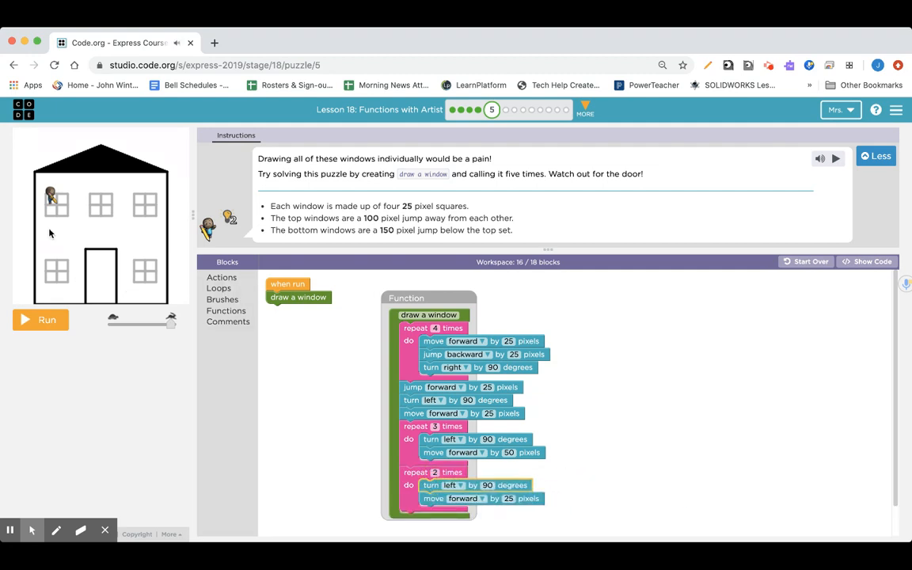
mouse_move(62, 218)
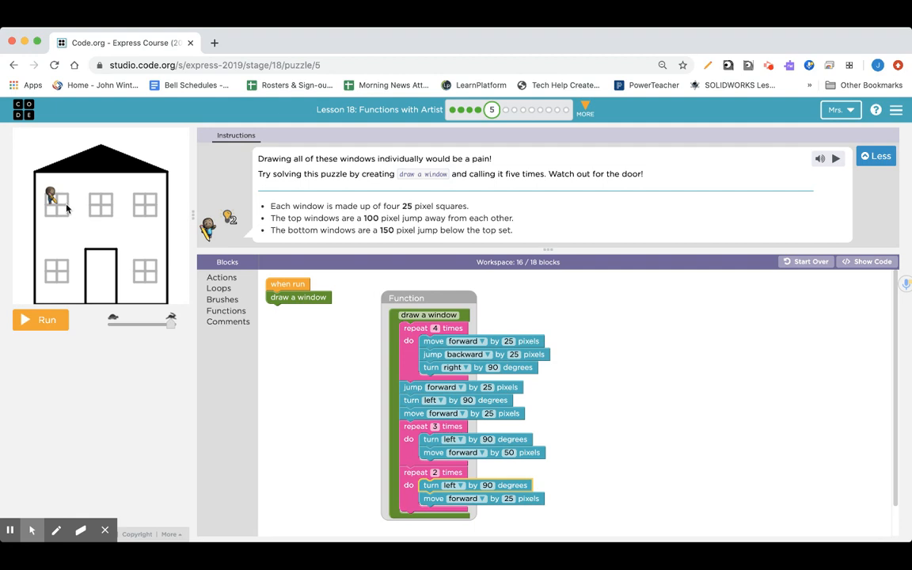
mouse_move(67, 209)
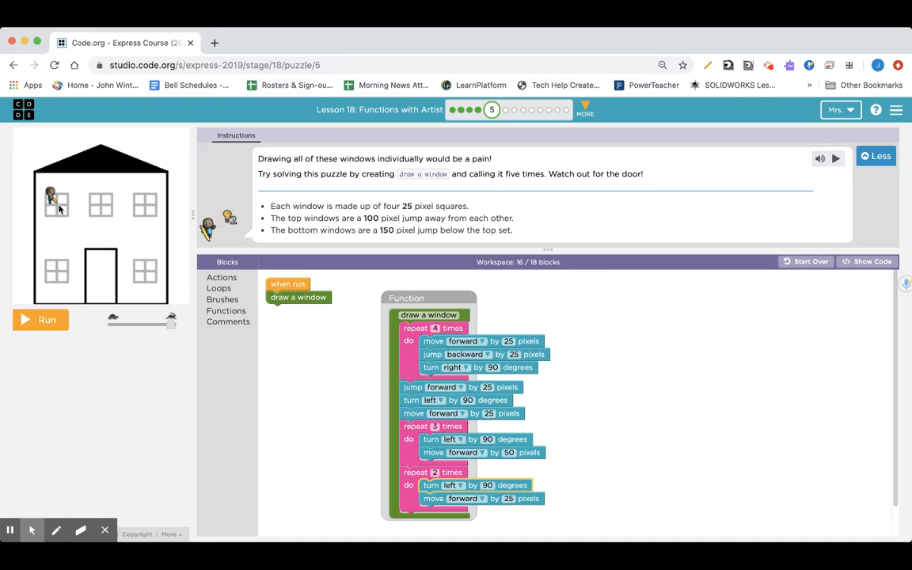
mouse_move(123, 363)
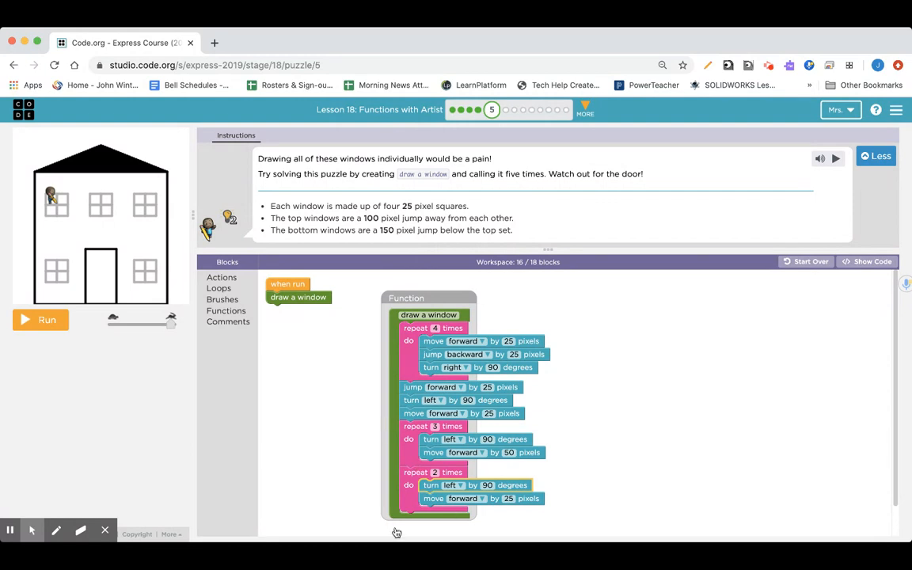
Attach a turn right block at the end of draw a window after its repeat-2 loop.
click(221, 278)
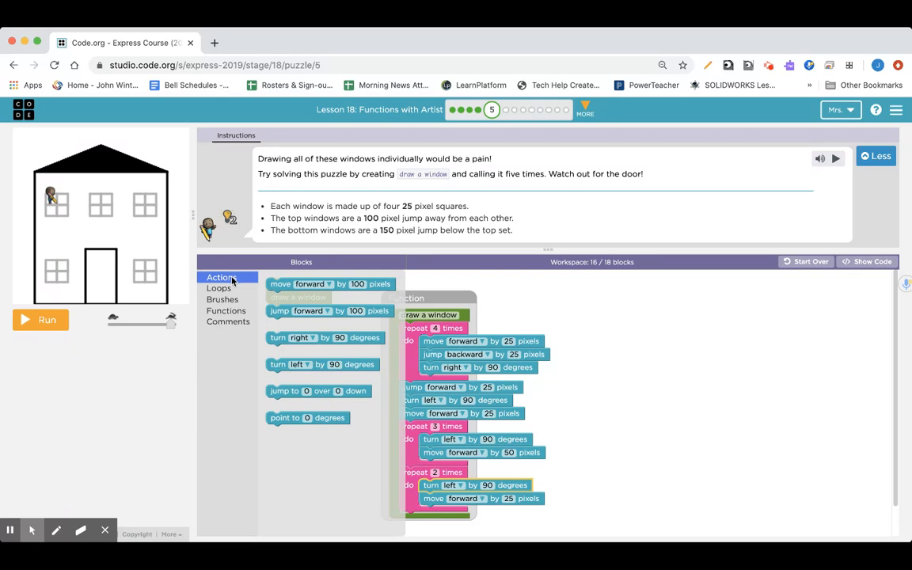
mouse_move(229, 367)
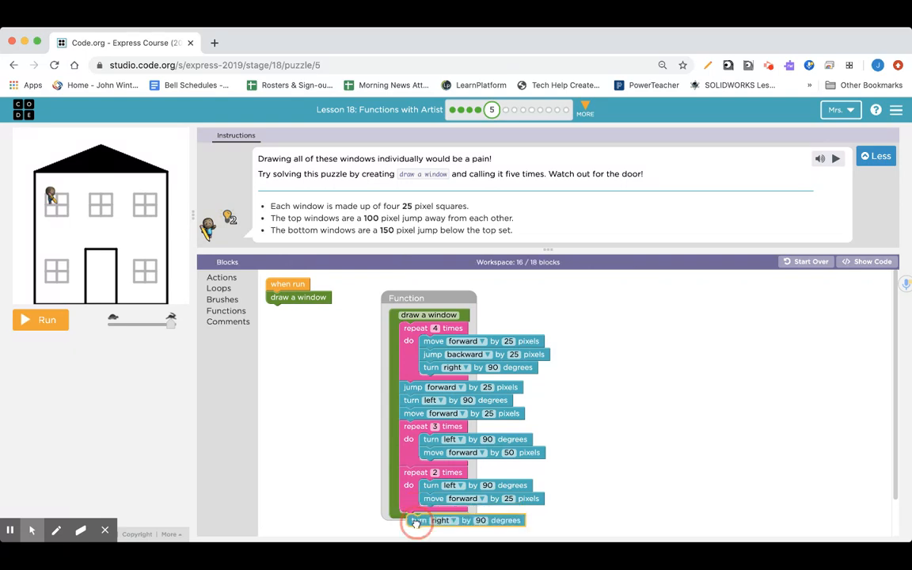
click(415, 520)
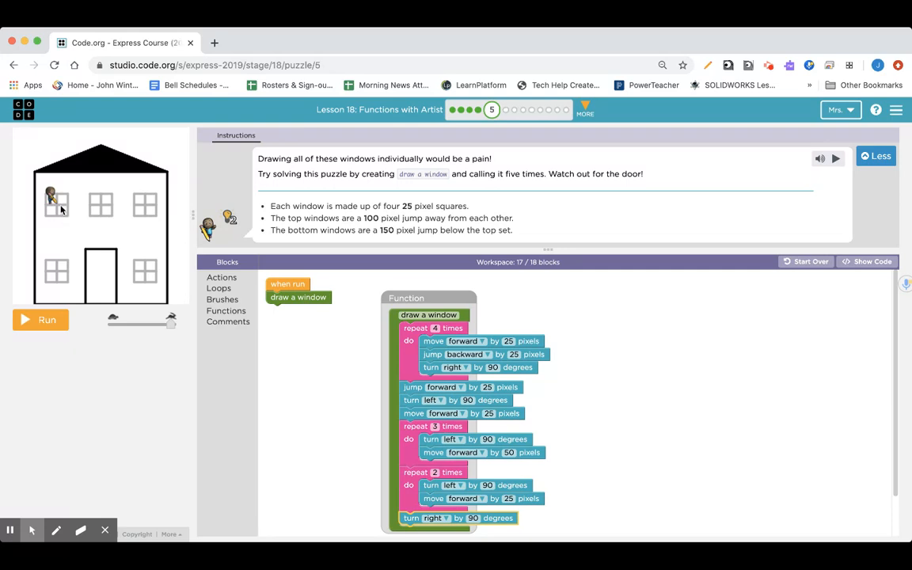
mouse_move(15, 200)
text(180)
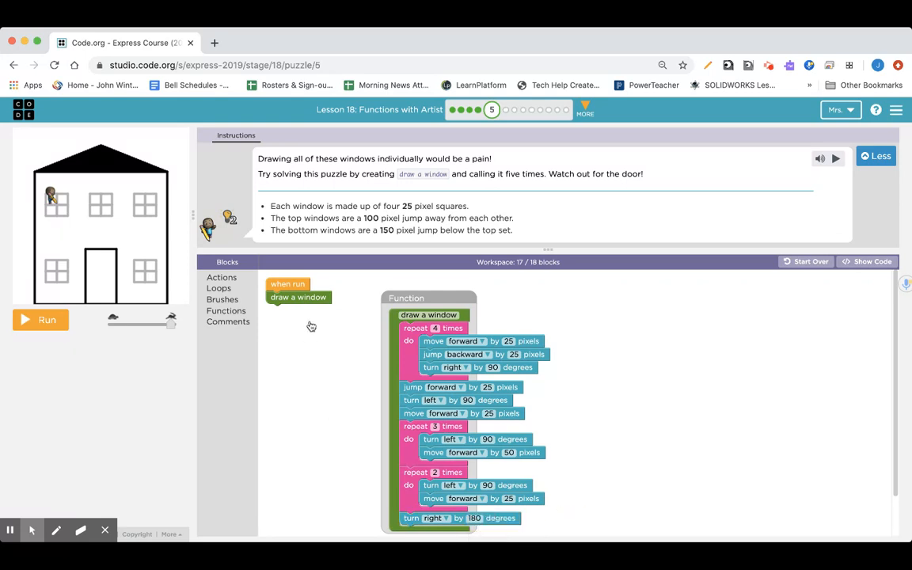
mouse_move(389, 200)
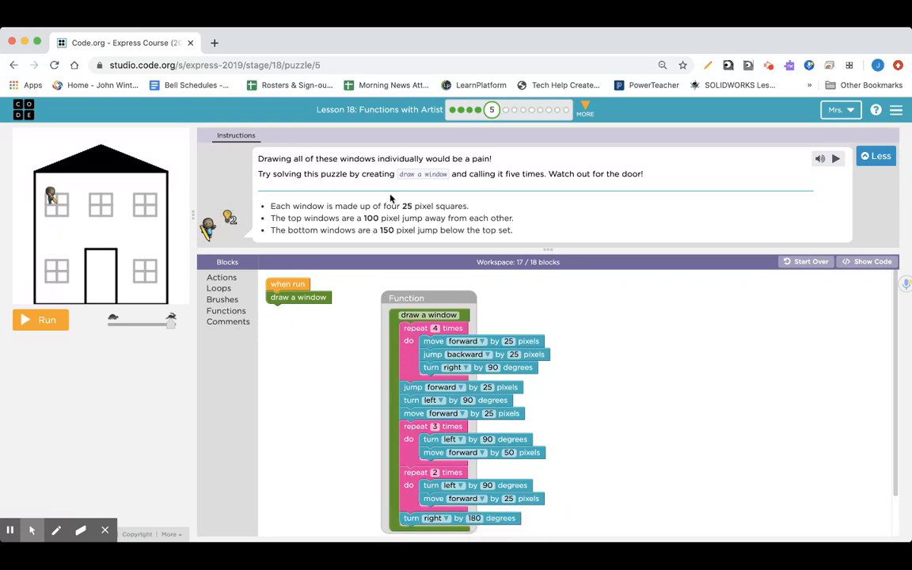
mouse_move(352, 459)
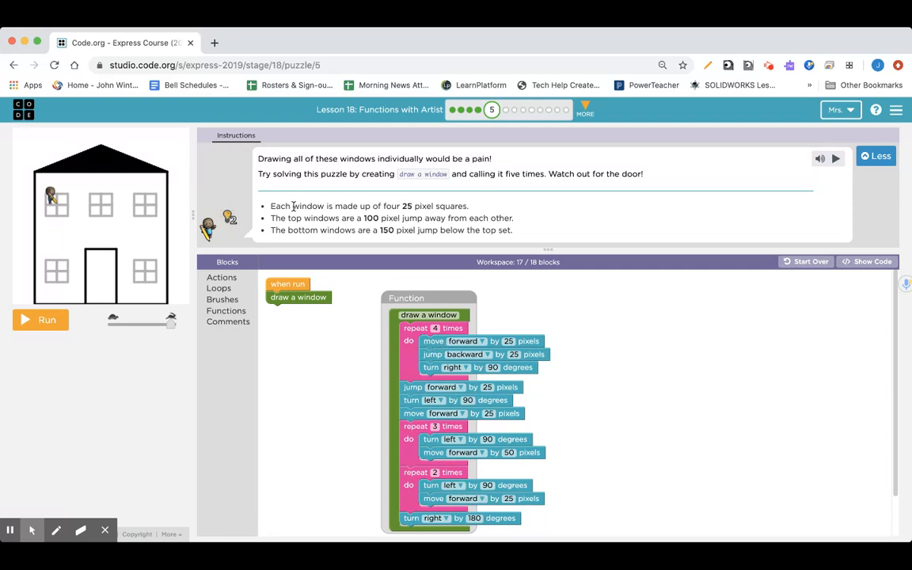
mouse_move(323, 244)
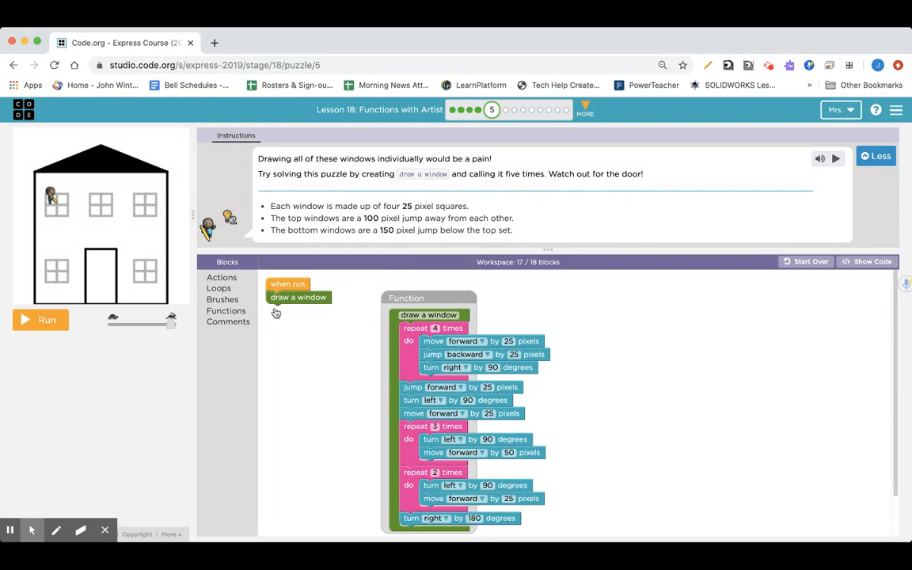
Add jump forward 100 after draw a window, remove the spare call, and wrap both in a repeat 2 loop.
click(222, 277)
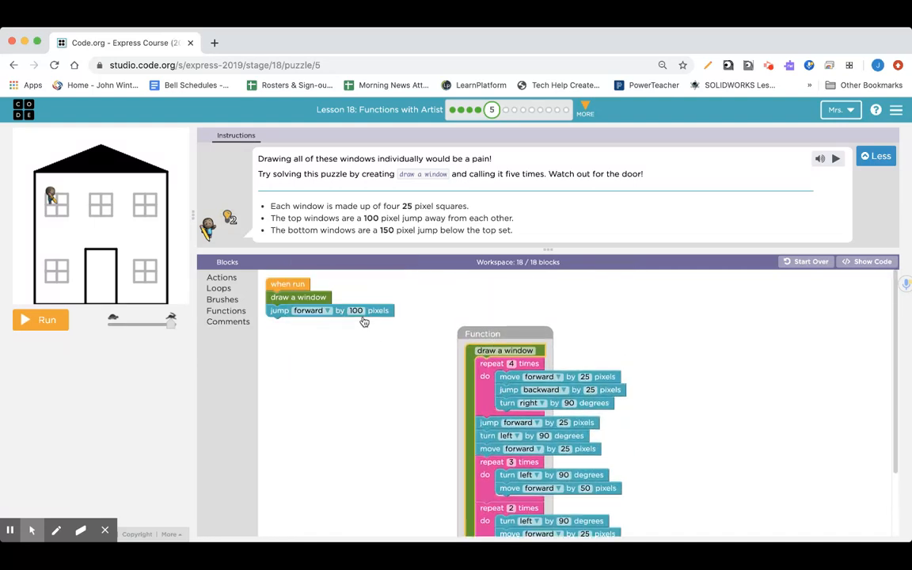
mouse_move(212, 288)
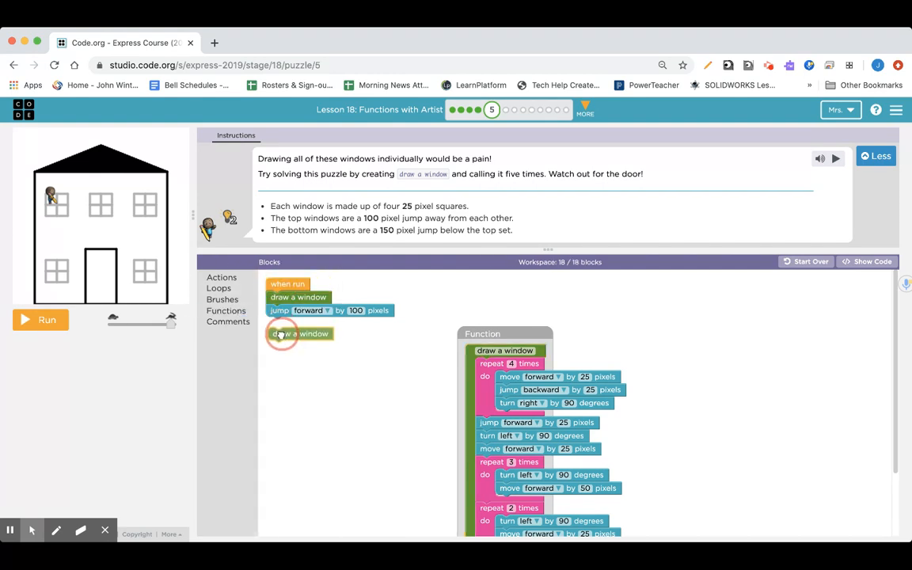
drag(301, 332, 298, 323)
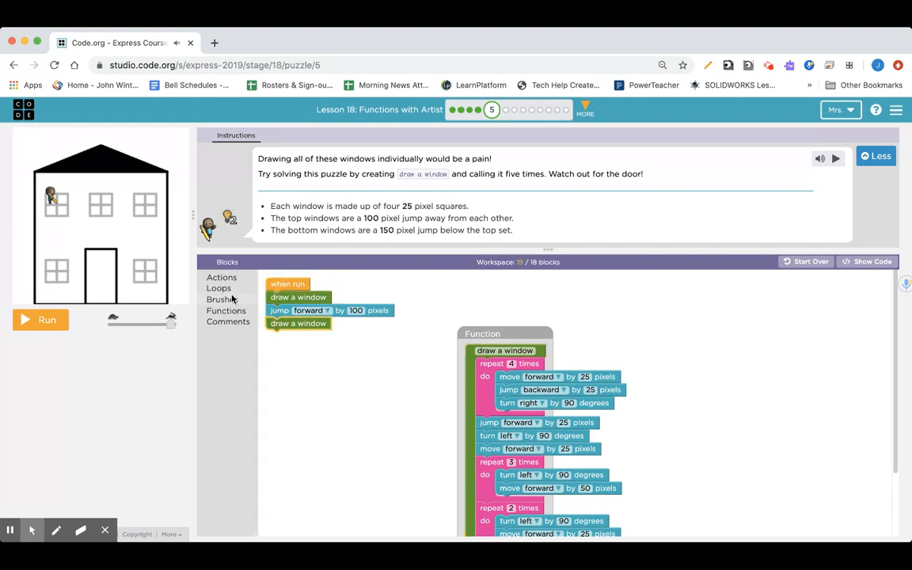
mouse_move(228, 295)
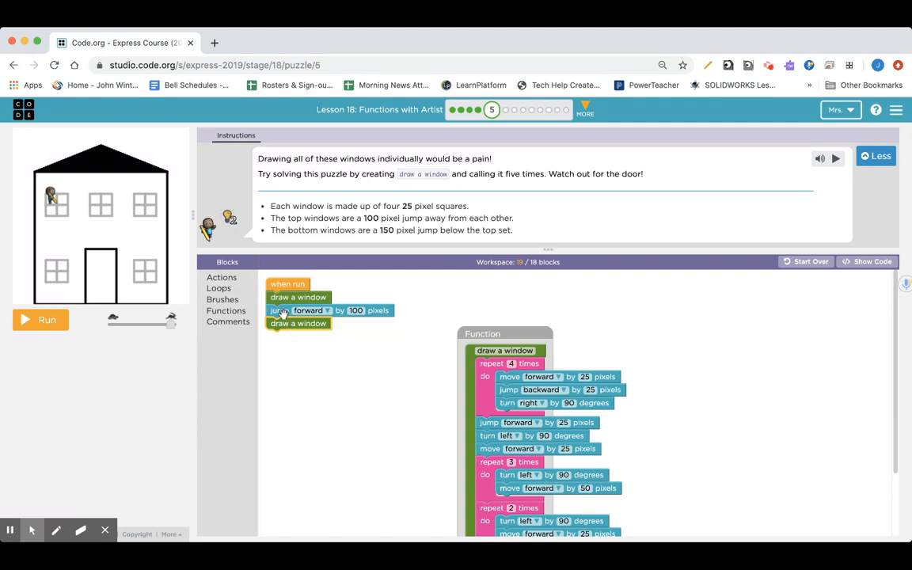
drag(298, 324, 255, 341)
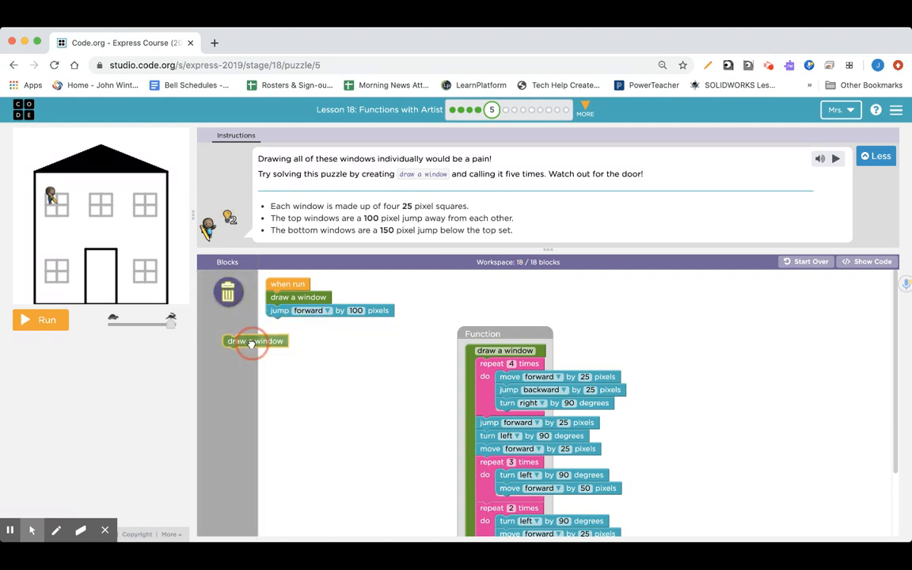
click(228, 262)
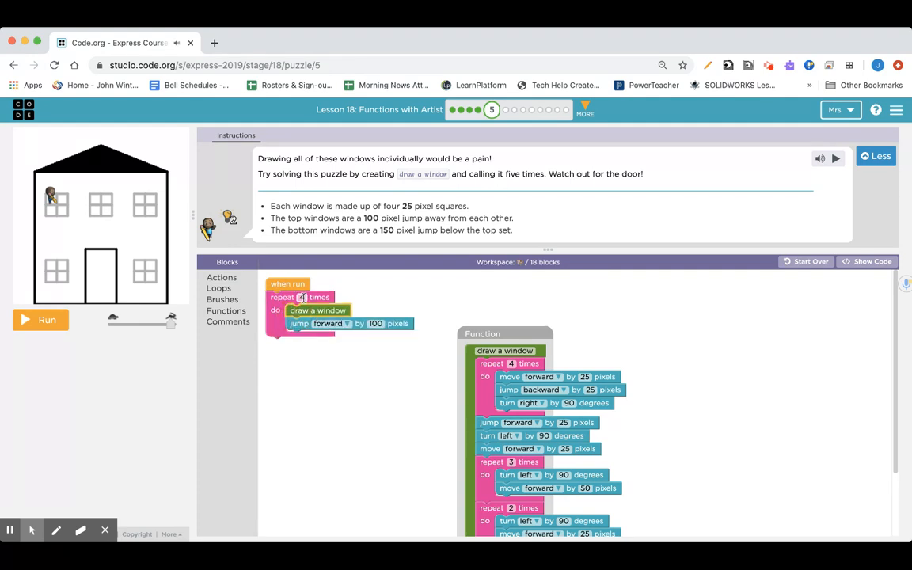
click(302, 298)
text(2)
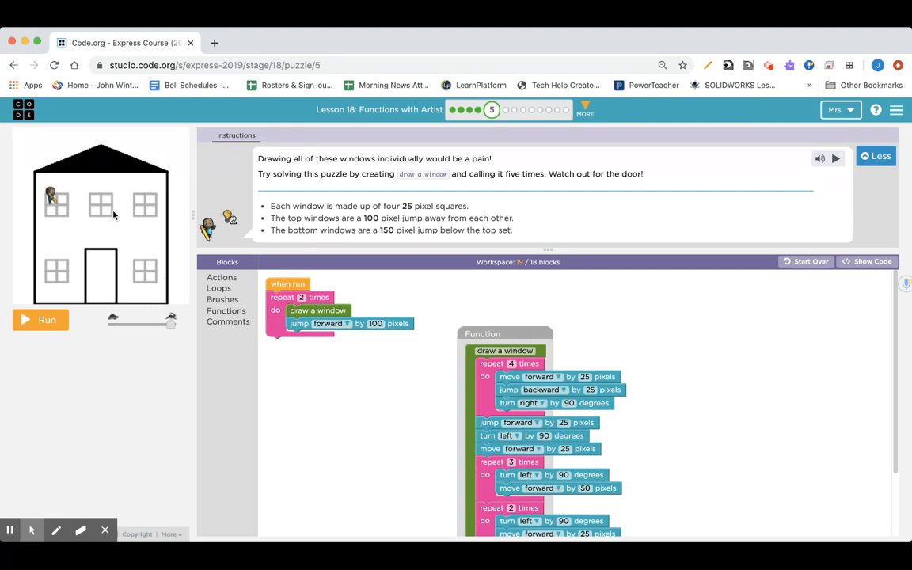
mouse_move(108, 213)
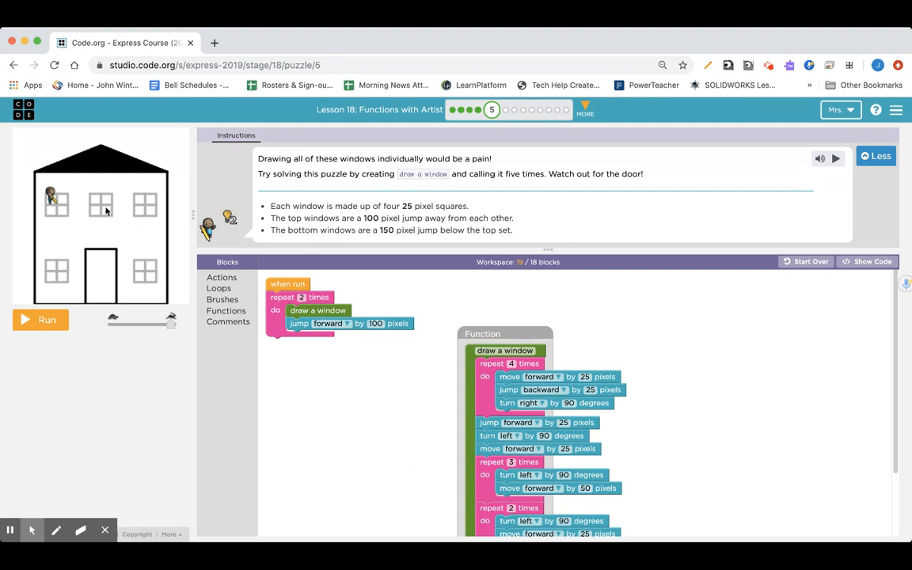
mouse_move(143, 241)
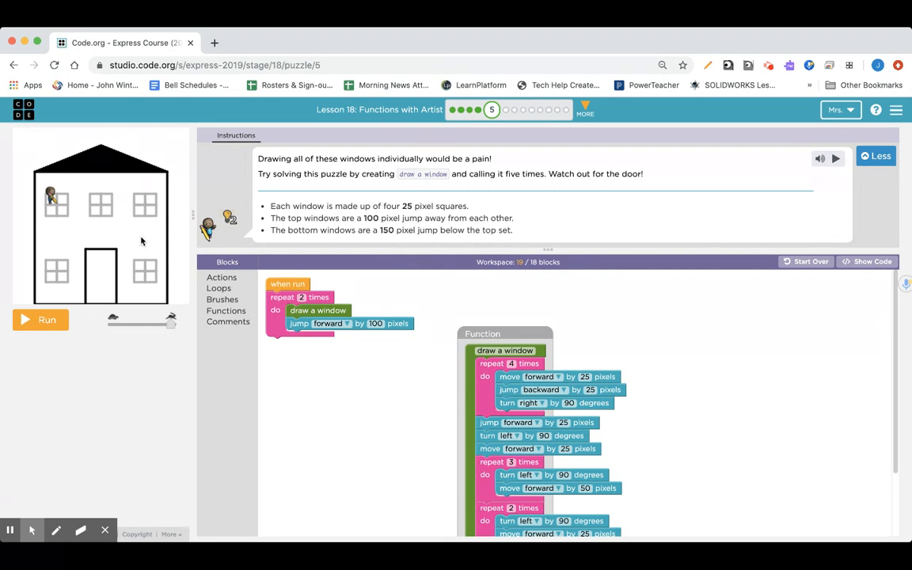
Add a 'draw a window' call after the loop, run it, then switch to the stars puzzle.
click(227, 311)
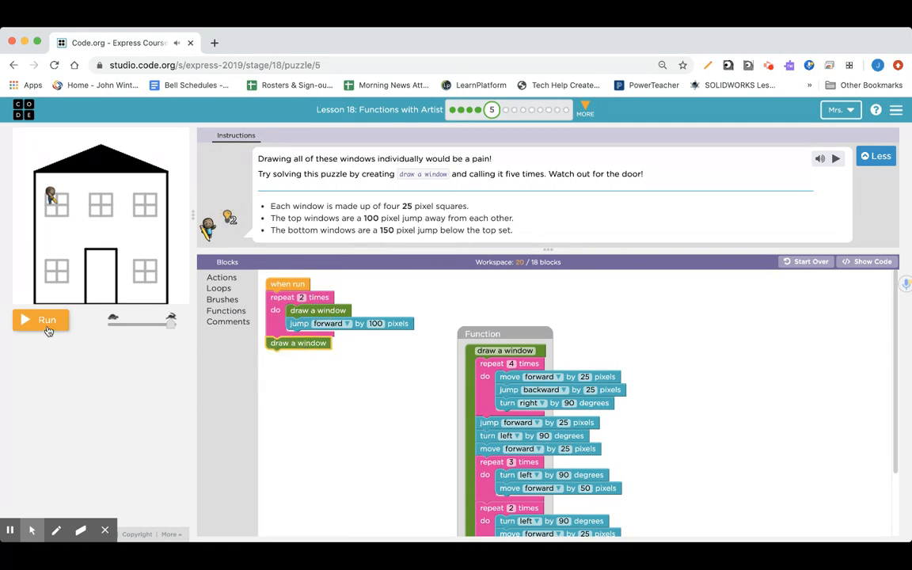
click(41, 320)
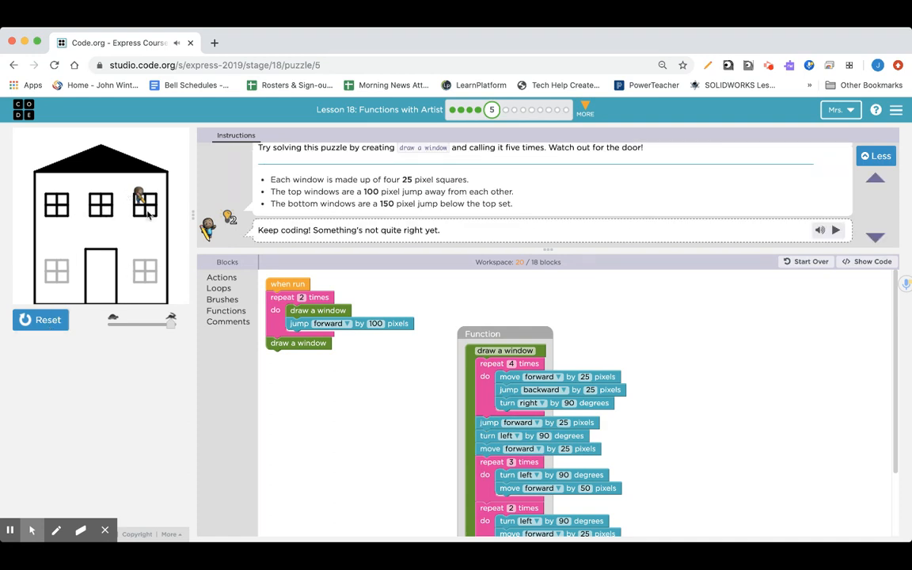
click(13, 65)
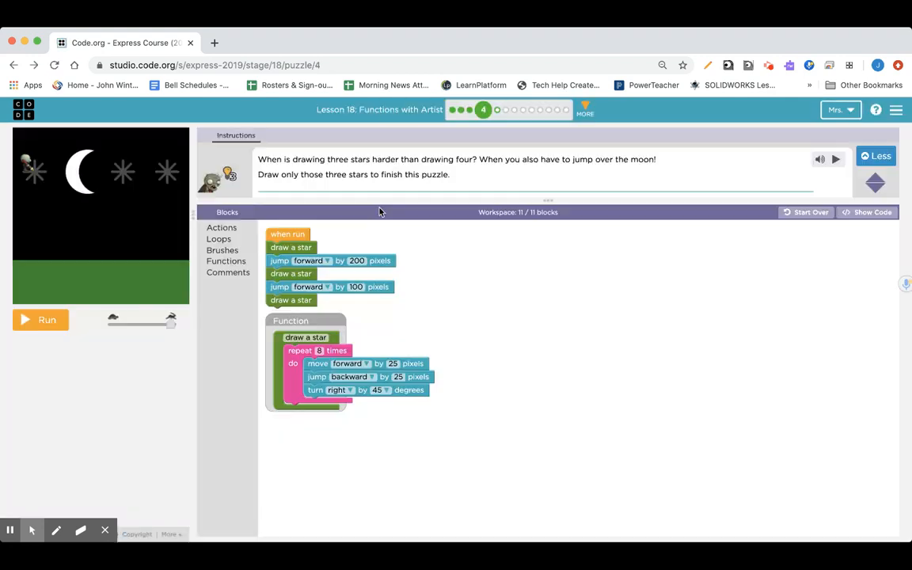
Select puzzle 5 in the progress bar to reopen the house windows puzzle.
click(497, 110)
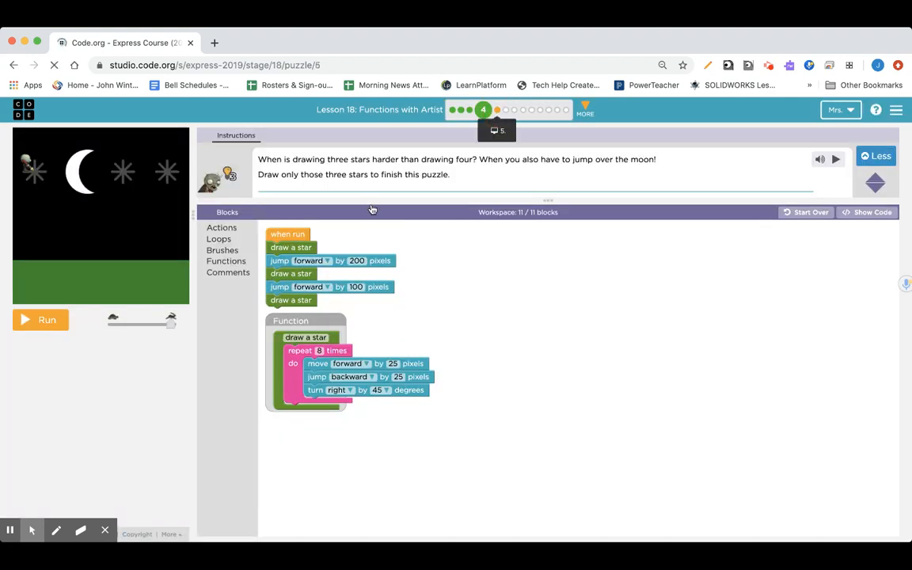
click(496, 109)
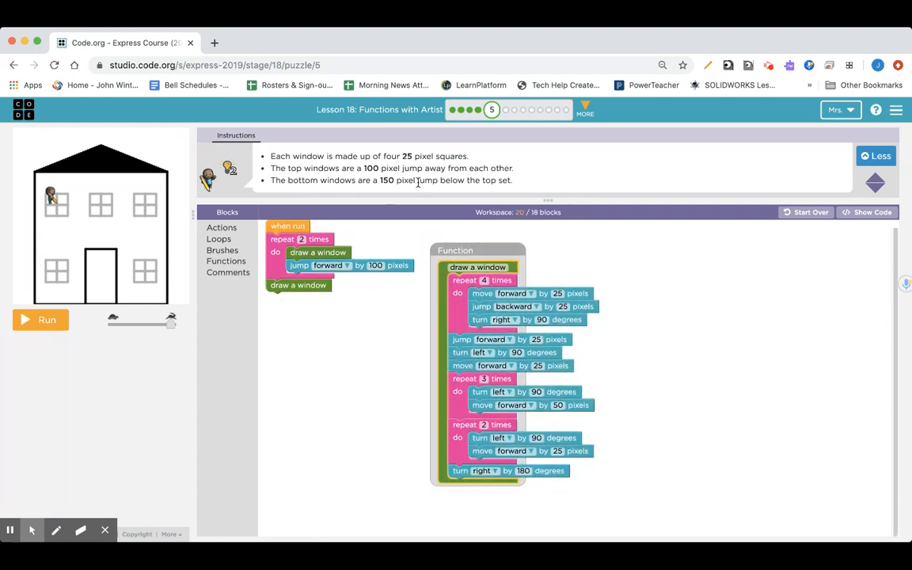
mouse_move(153, 222)
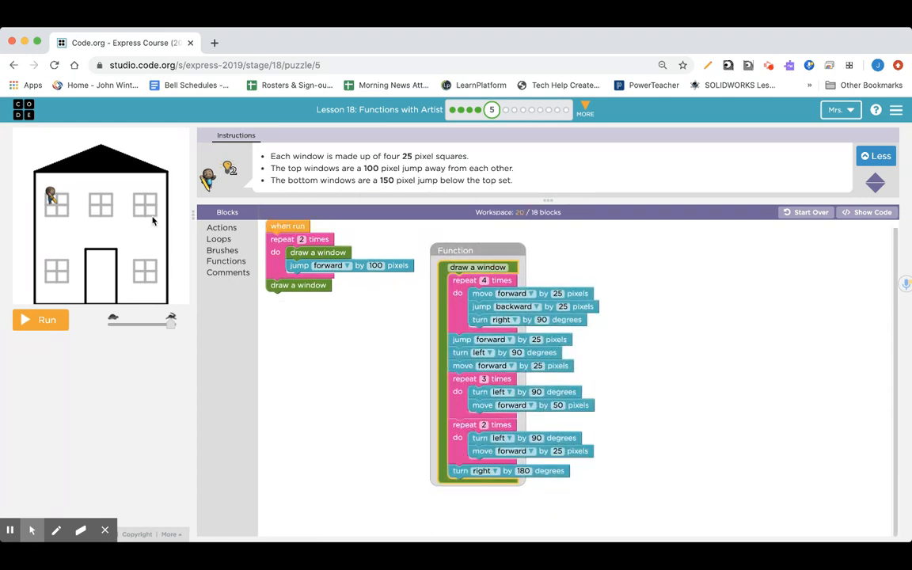
mouse_move(145, 276)
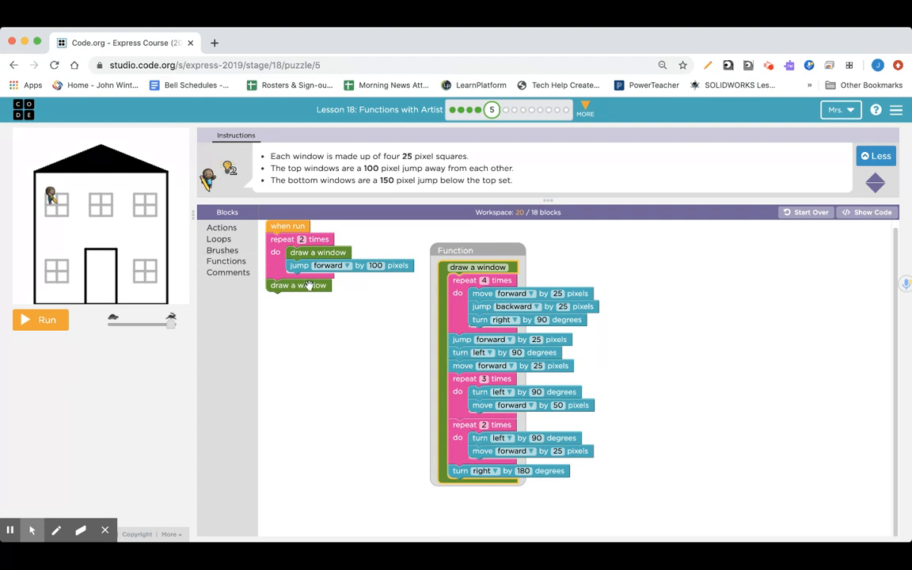
Insert a 'turn right by 90 degrees' before the 150-pixel jump forward and run the program.
click(222, 228)
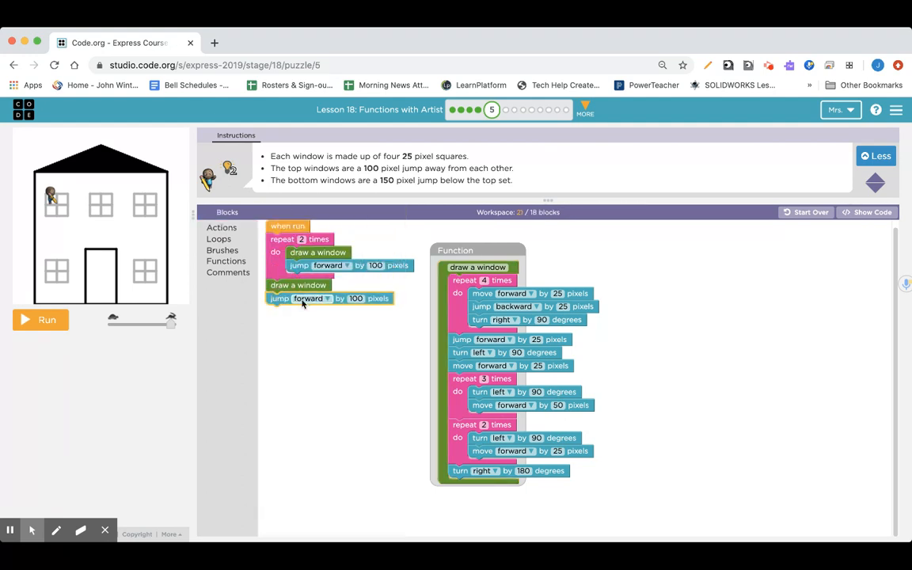
click(309, 298)
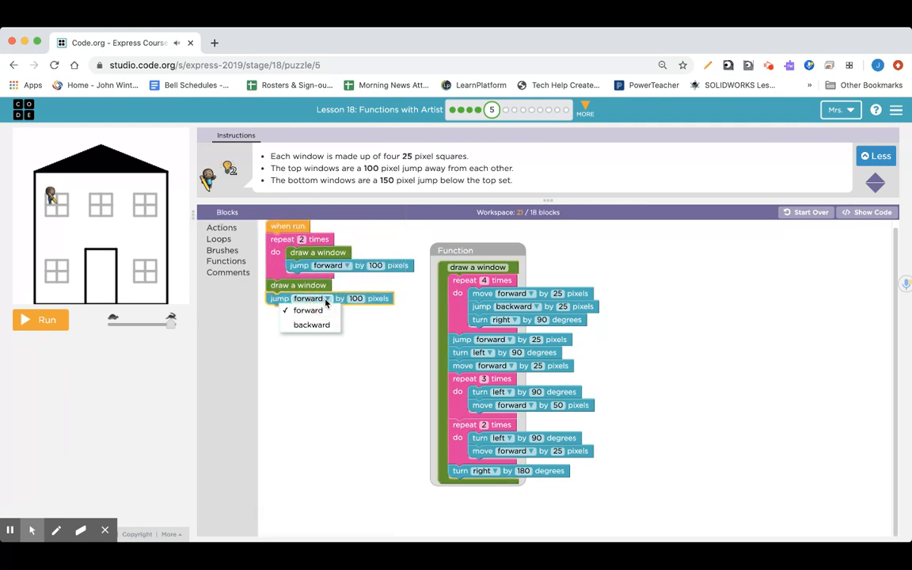
click(307, 309)
text(150)
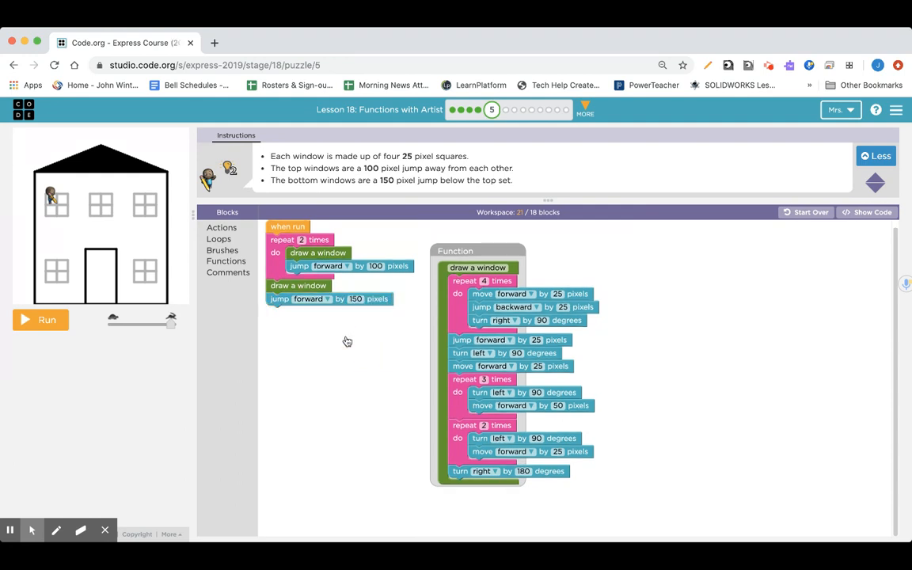
mouse_move(334, 200)
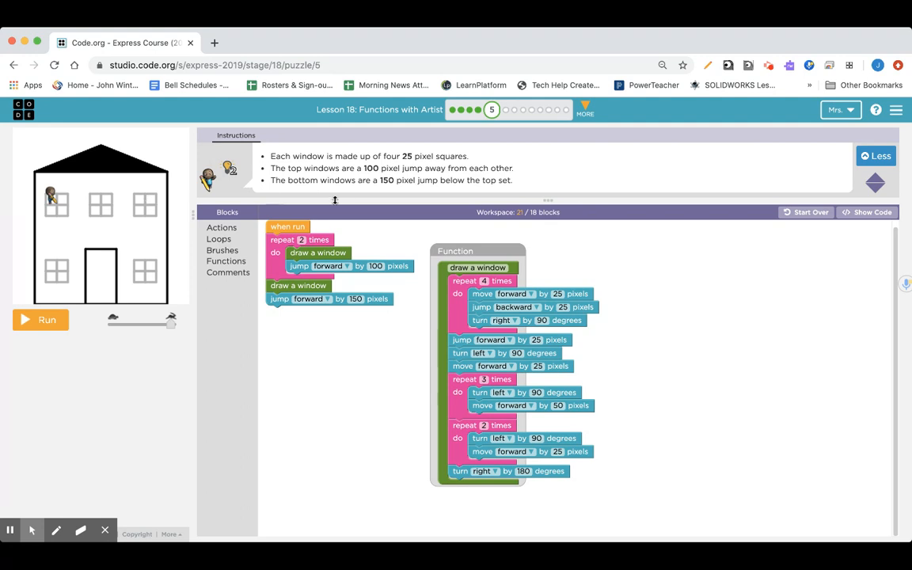
mouse_move(238, 235)
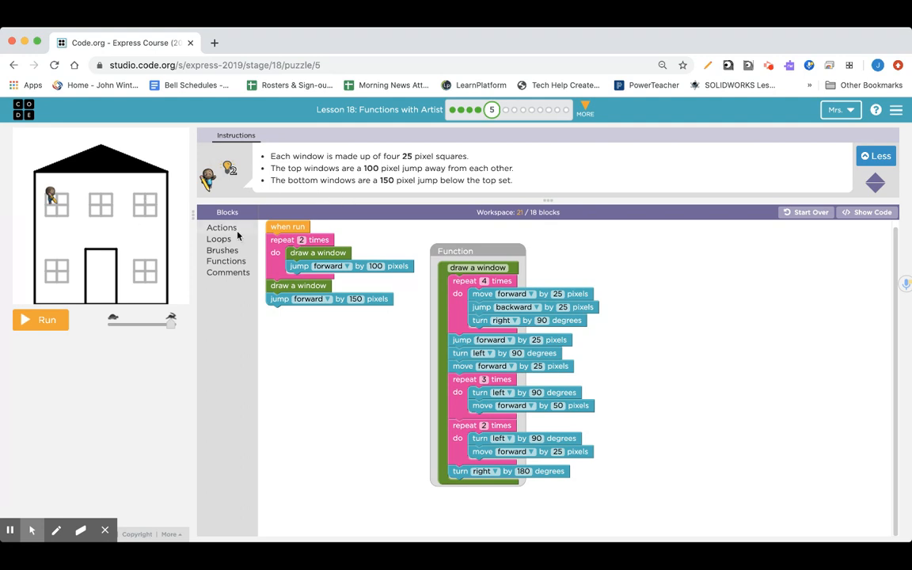
click(222, 228)
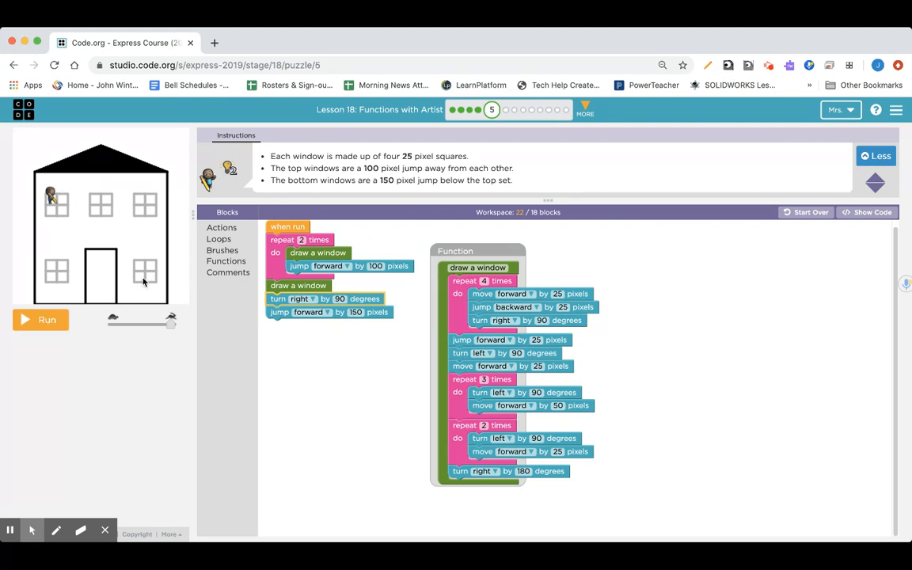
click(41, 320)
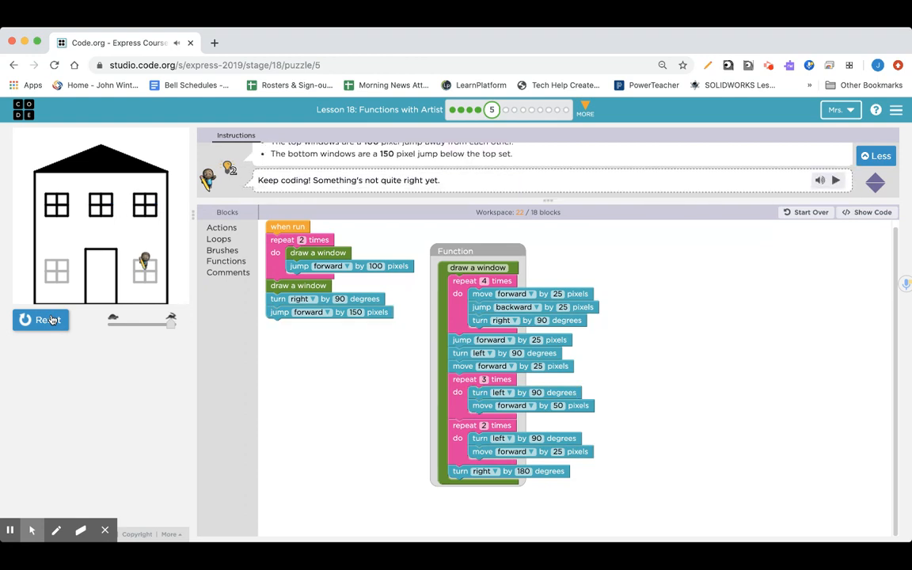
Add another 'draw a window' call after the jump and run again.
click(225, 260)
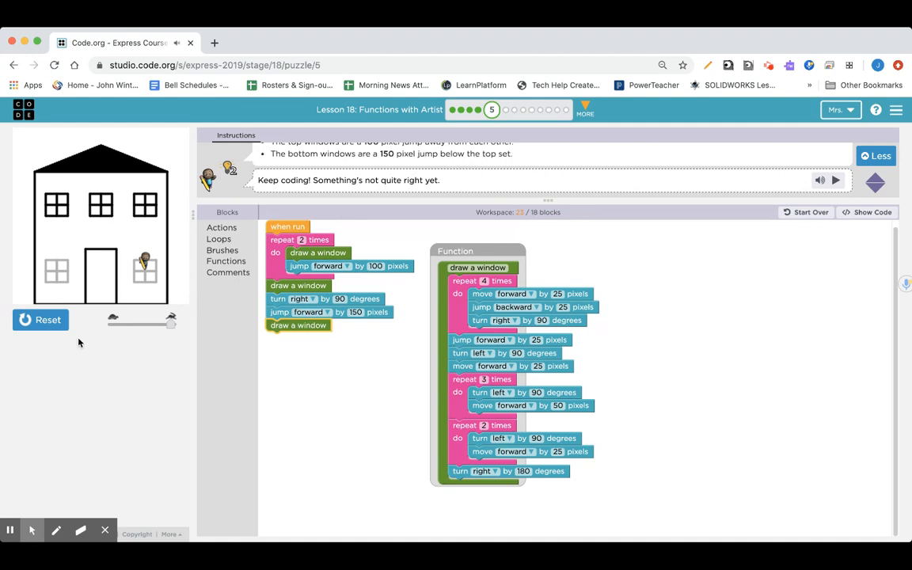
click(42, 320)
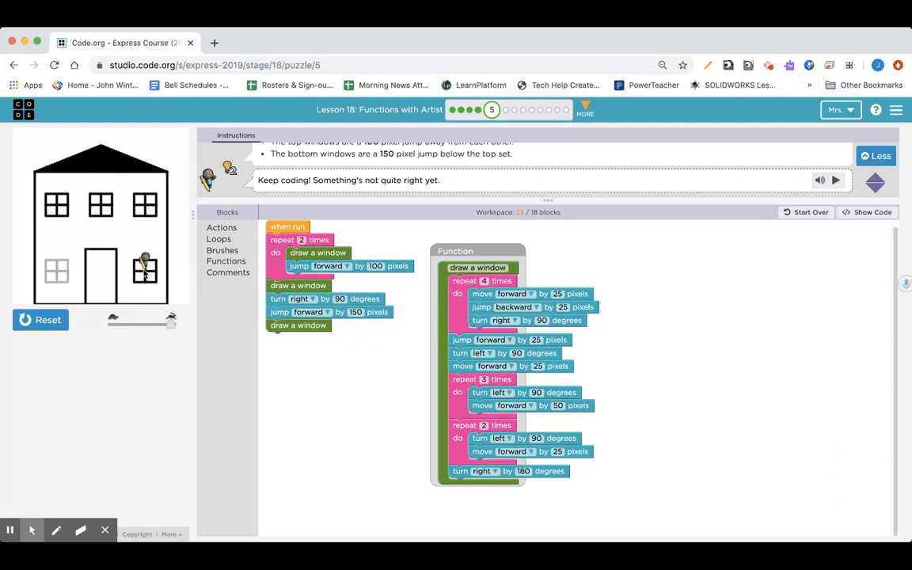
Append a 'turn right by 90 degrees' and a 100-pixel 'jump forward' after the fourth window, then reset and run.
click(222, 228)
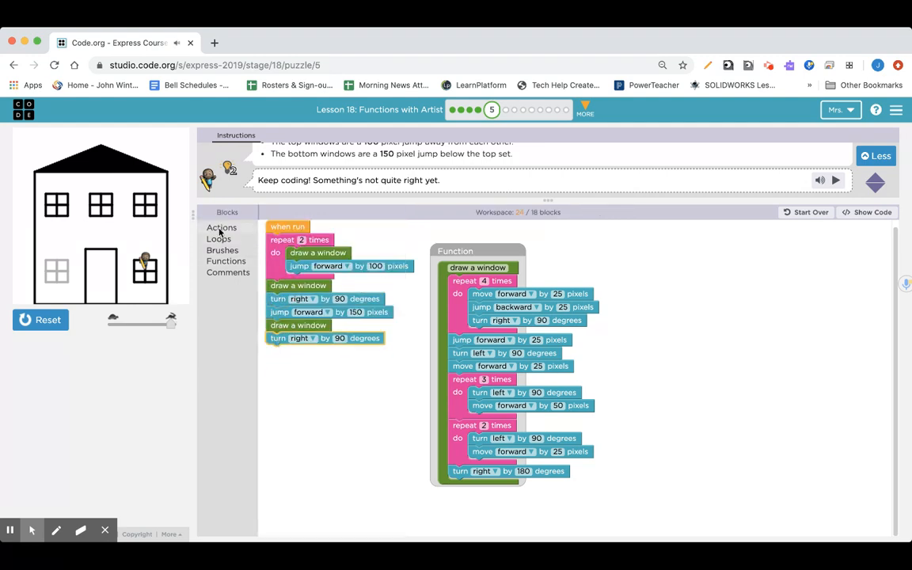
click(221, 228)
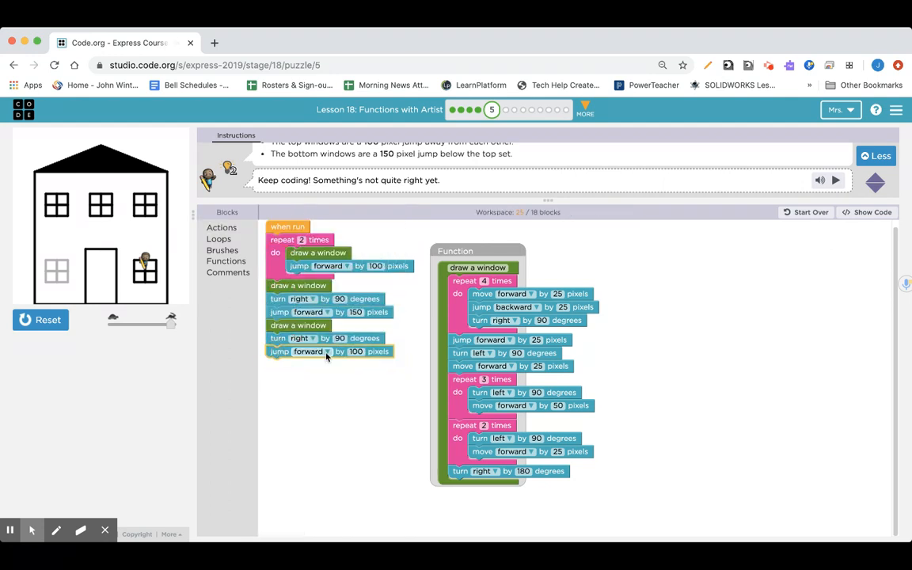
click(356, 351)
text(150)
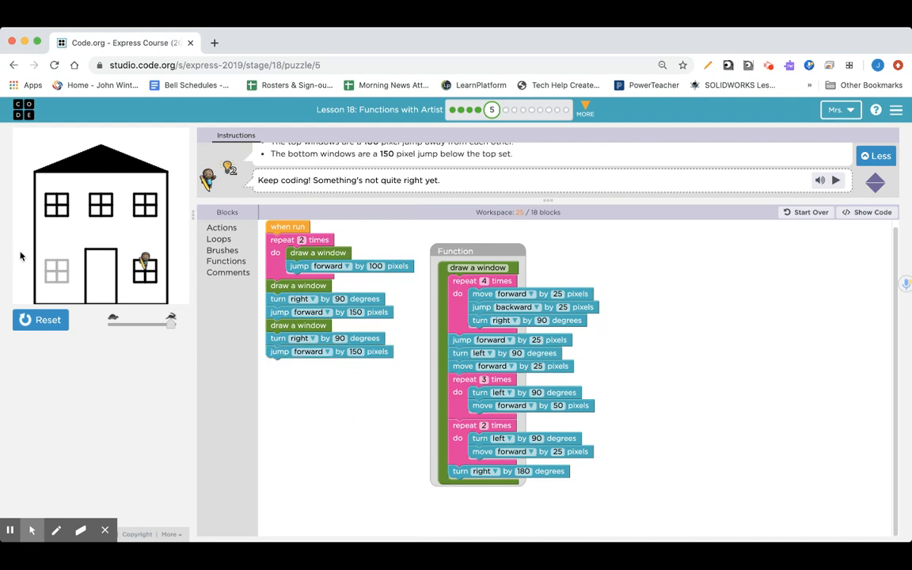
mouse_move(57, 303)
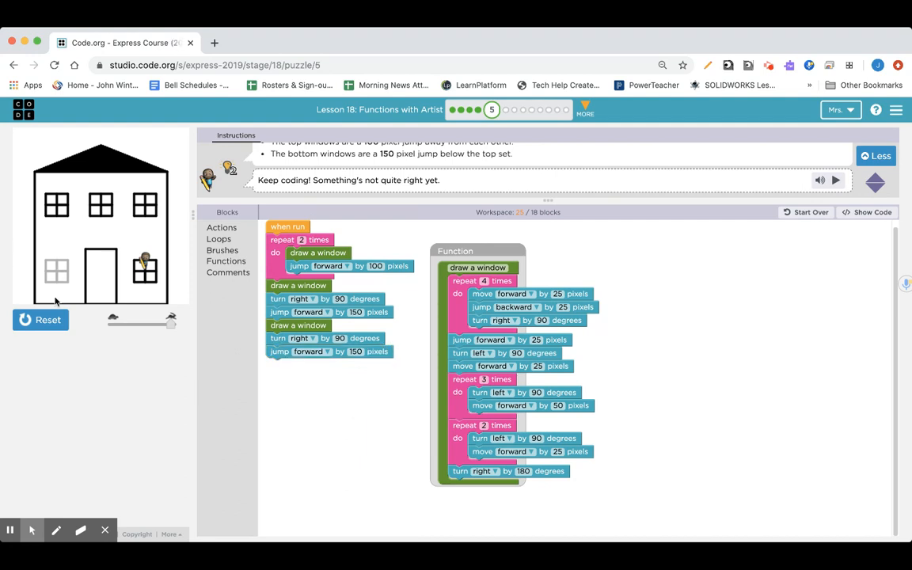
click(40, 320)
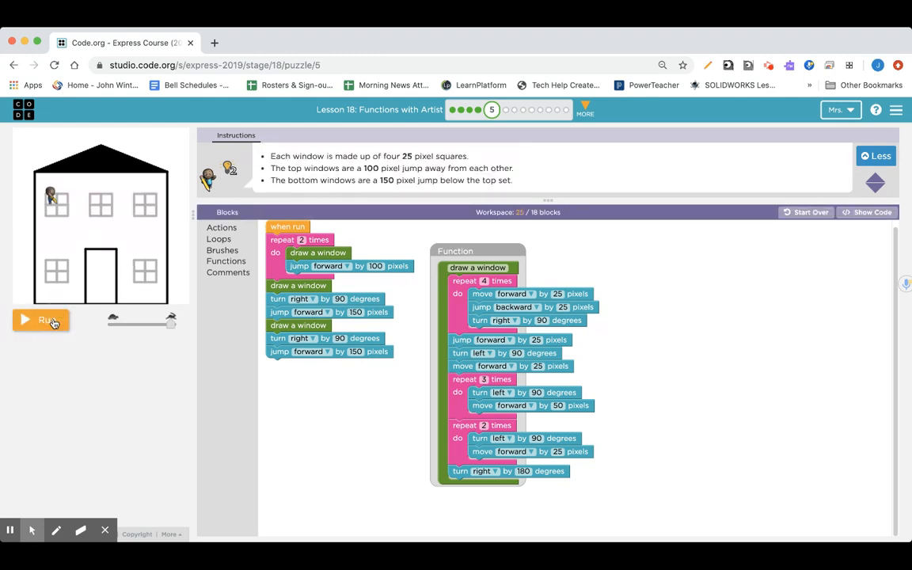
click(41, 320)
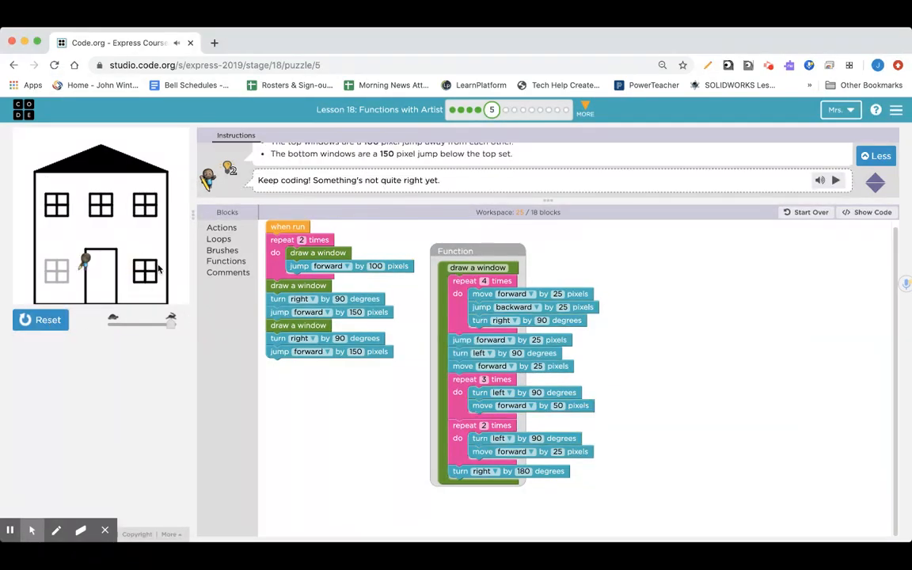
mouse_move(87, 272)
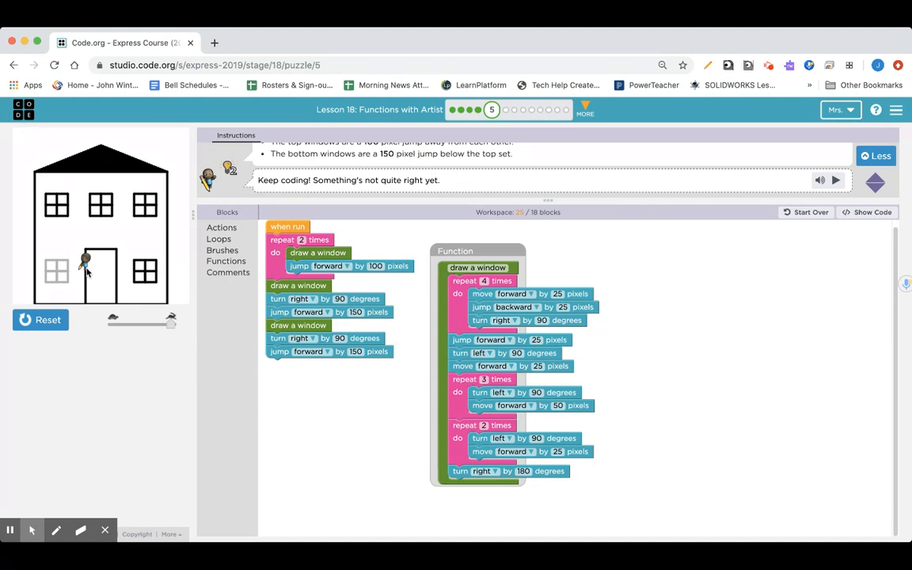
mouse_move(63, 269)
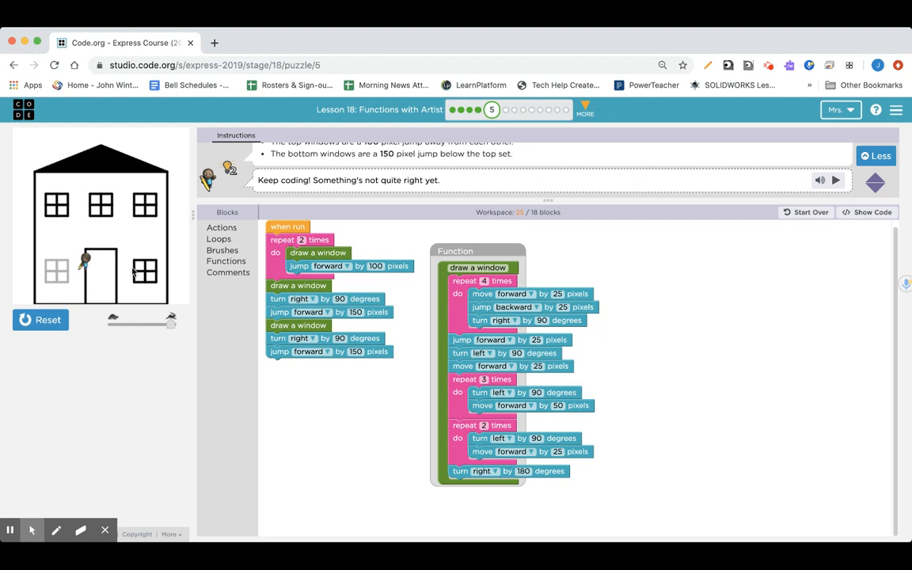
mouse_move(145, 272)
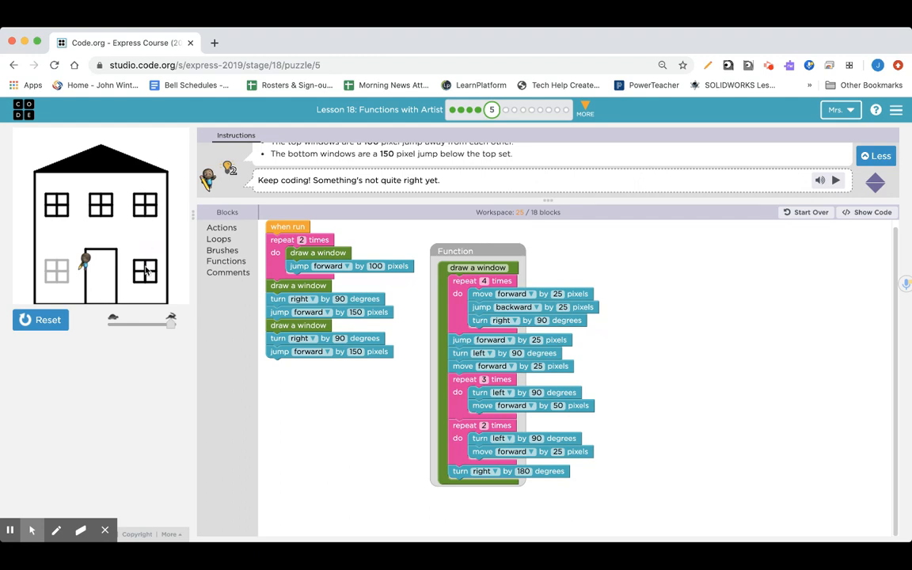
mouse_move(189, 251)
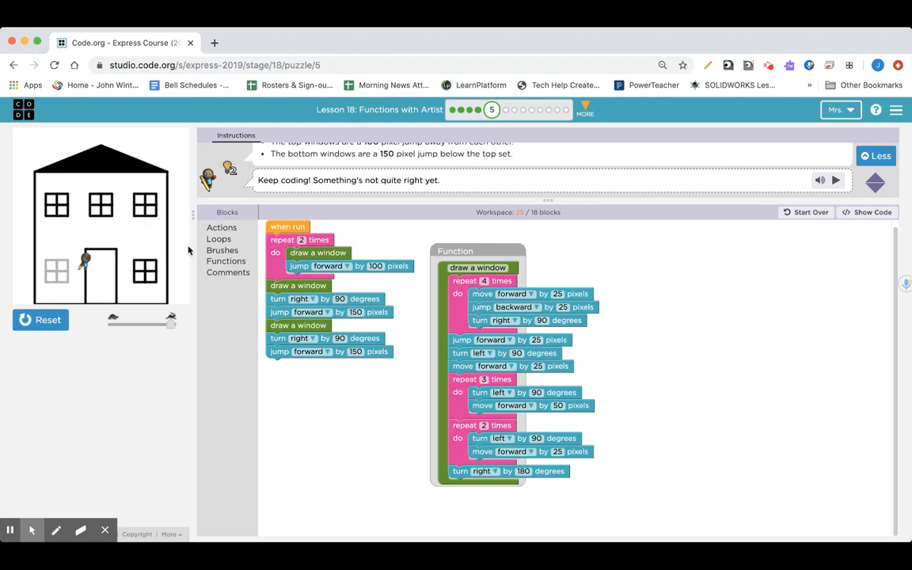
mouse_move(111, 214)
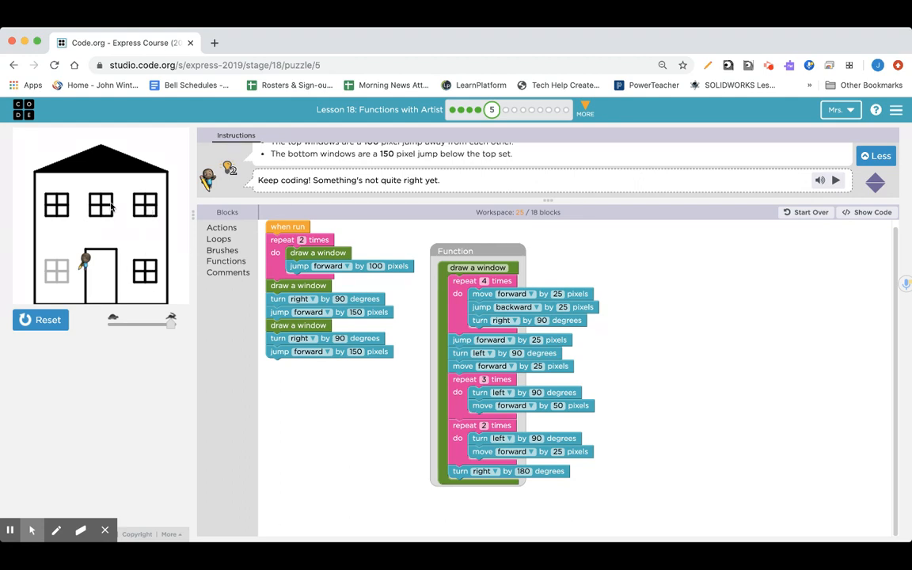
mouse_move(126, 235)
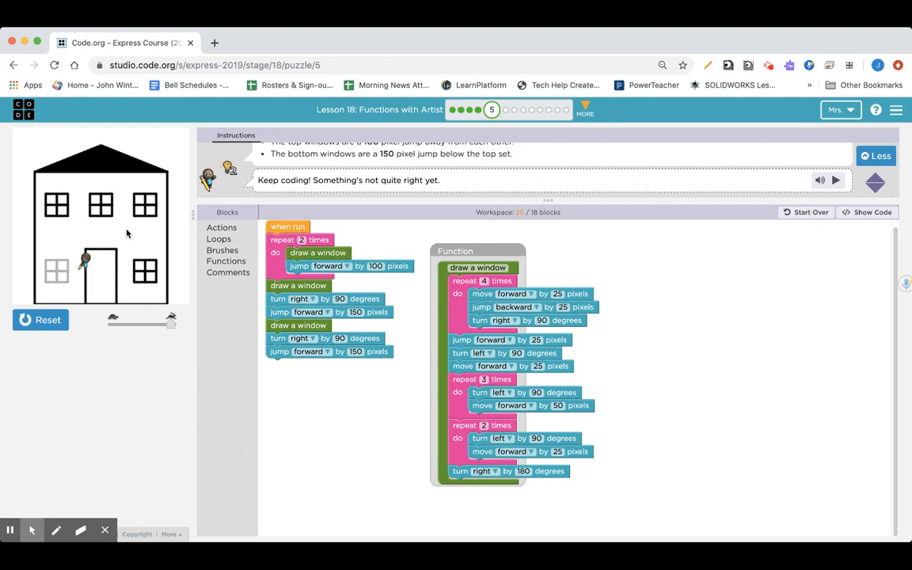
mouse_move(62, 230)
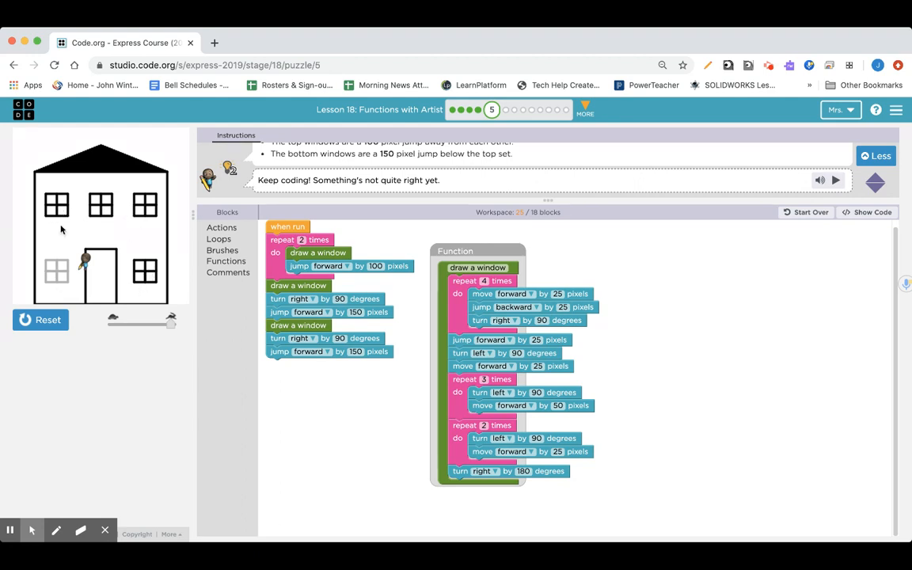
mouse_move(148, 275)
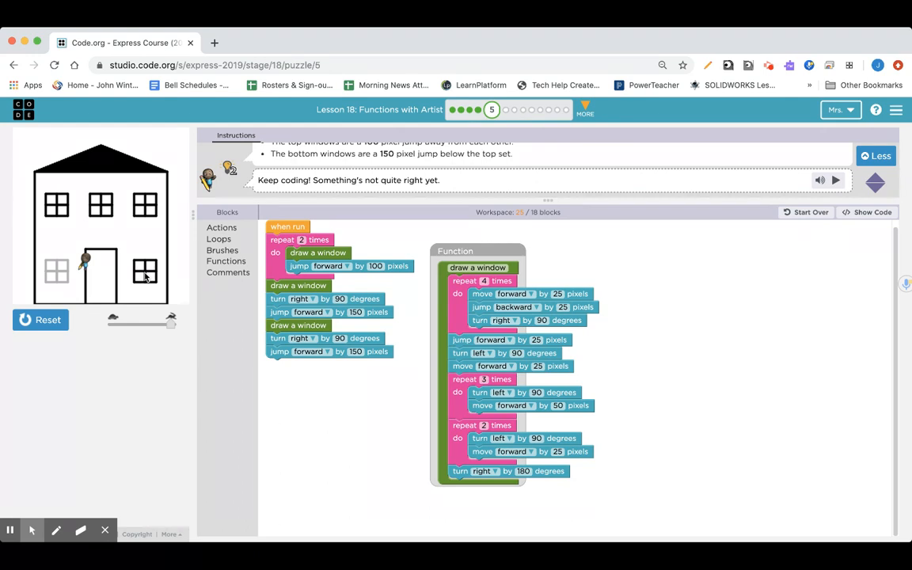
mouse_move(93, 279)
text(200)
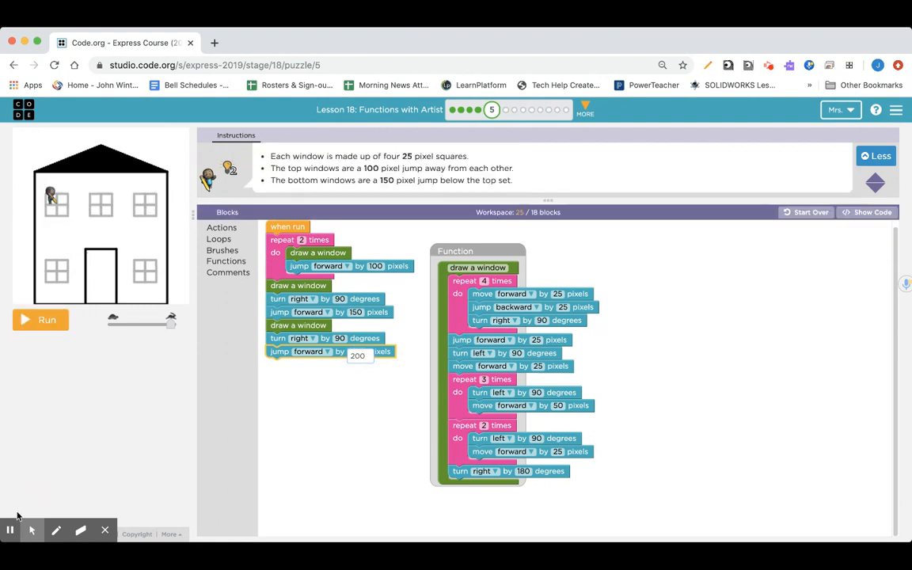
Run with the 200-pixel jump, add a 180-degree right turn and a fifth 'draw a window', and run to complete Puzzle 5.
click(41, 320)
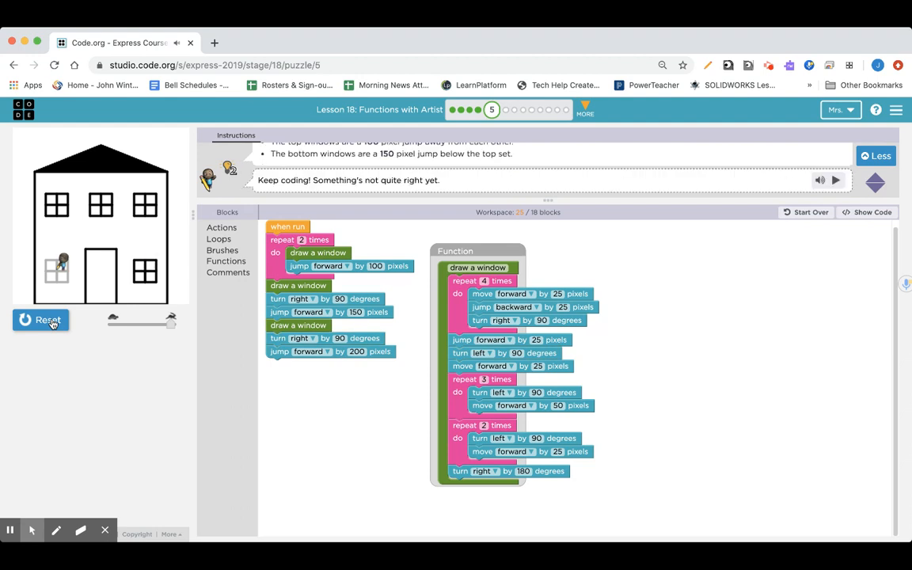
click(41, 320)
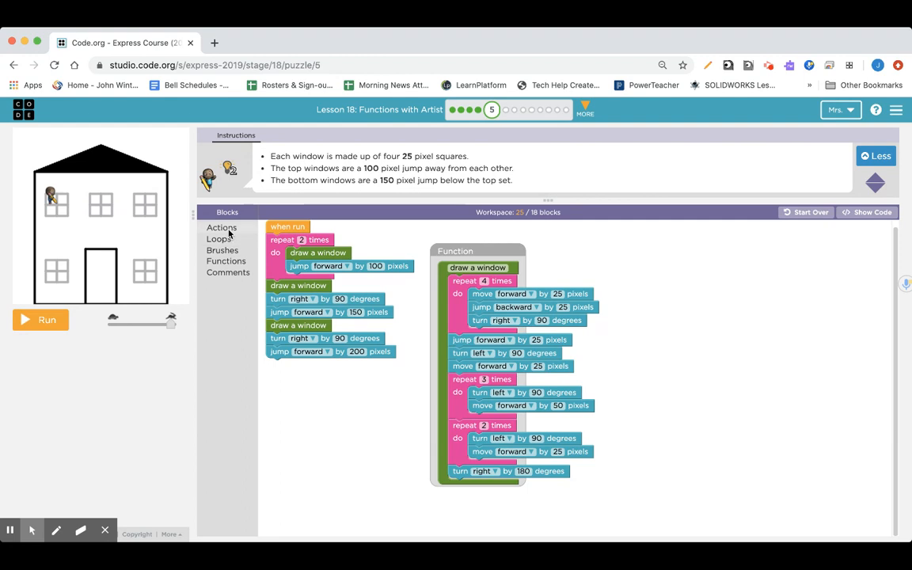
click(221, 228)
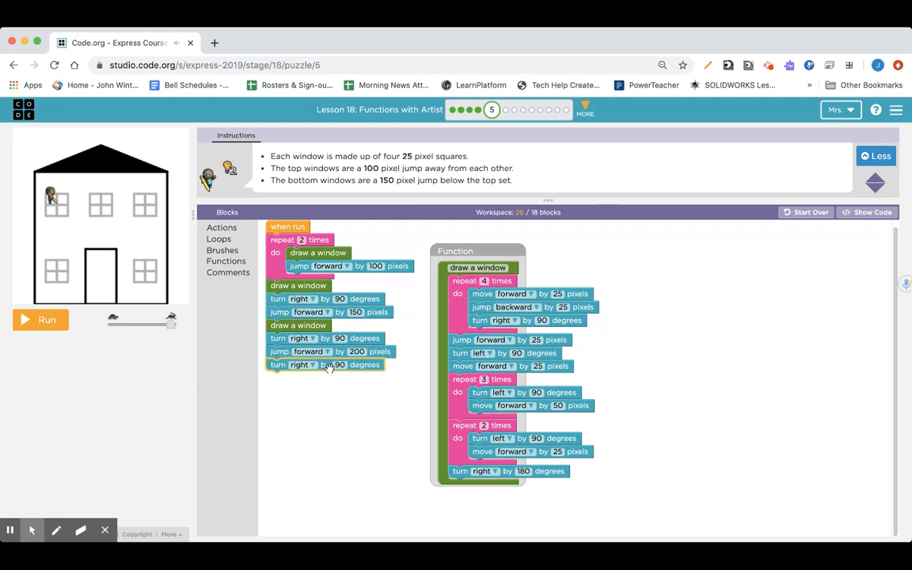
click(339, 364)
text(180)
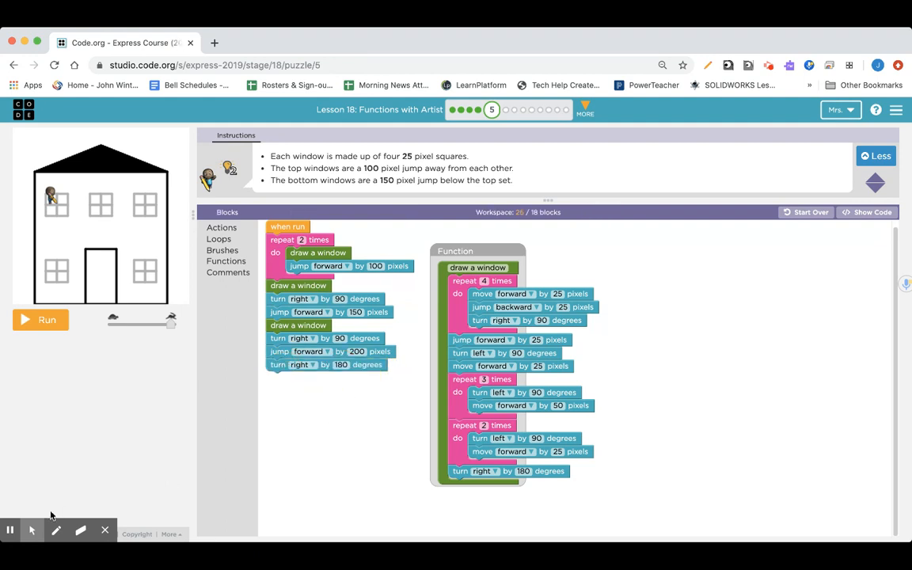
mouse_move(231, 246)
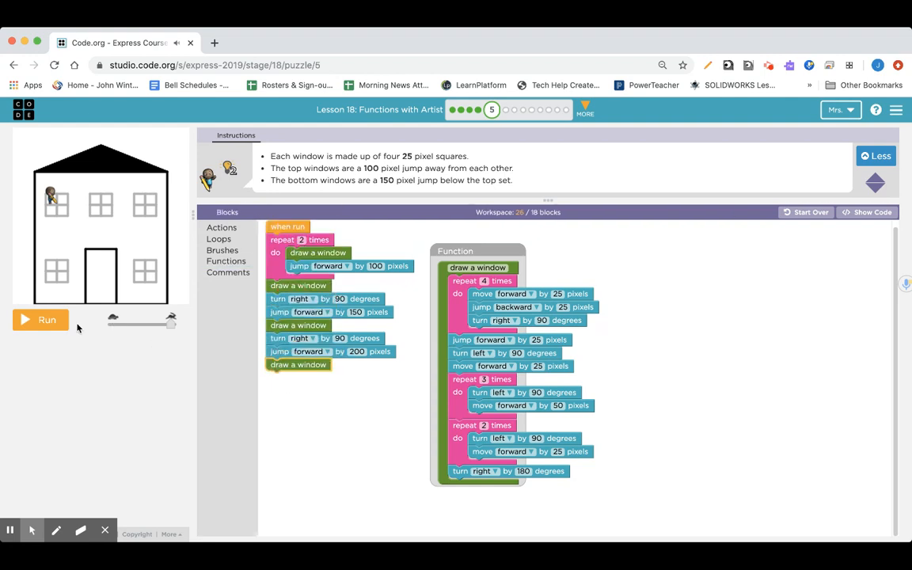
click(40, 320)
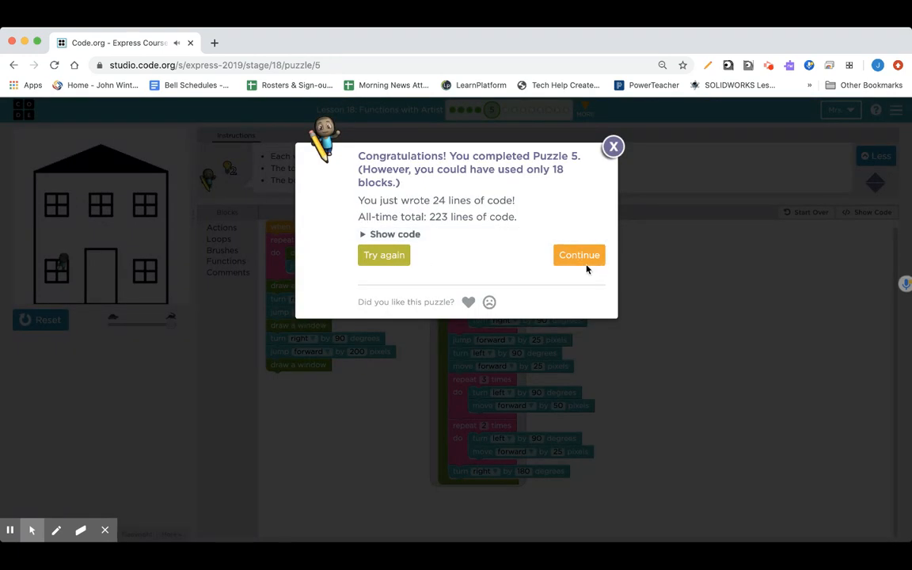
mouse_move(510, 266)
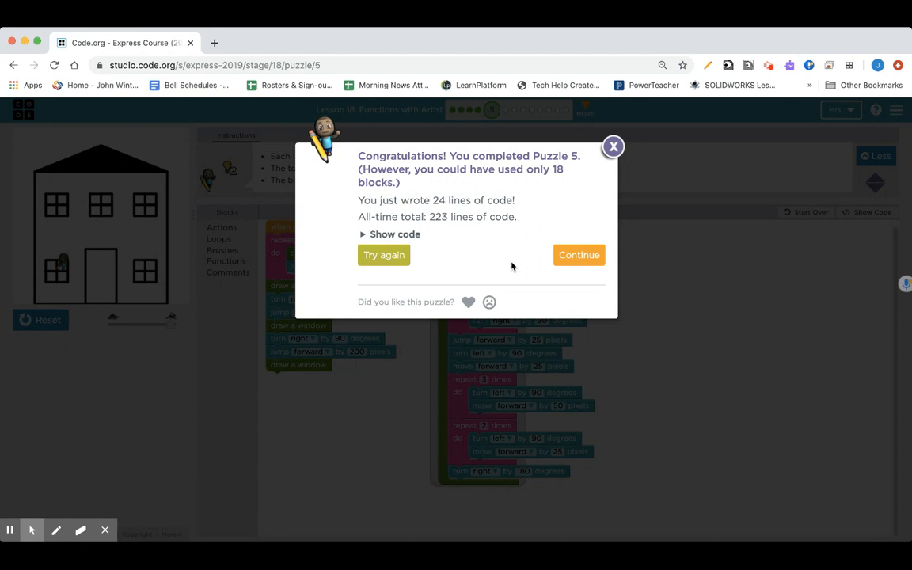